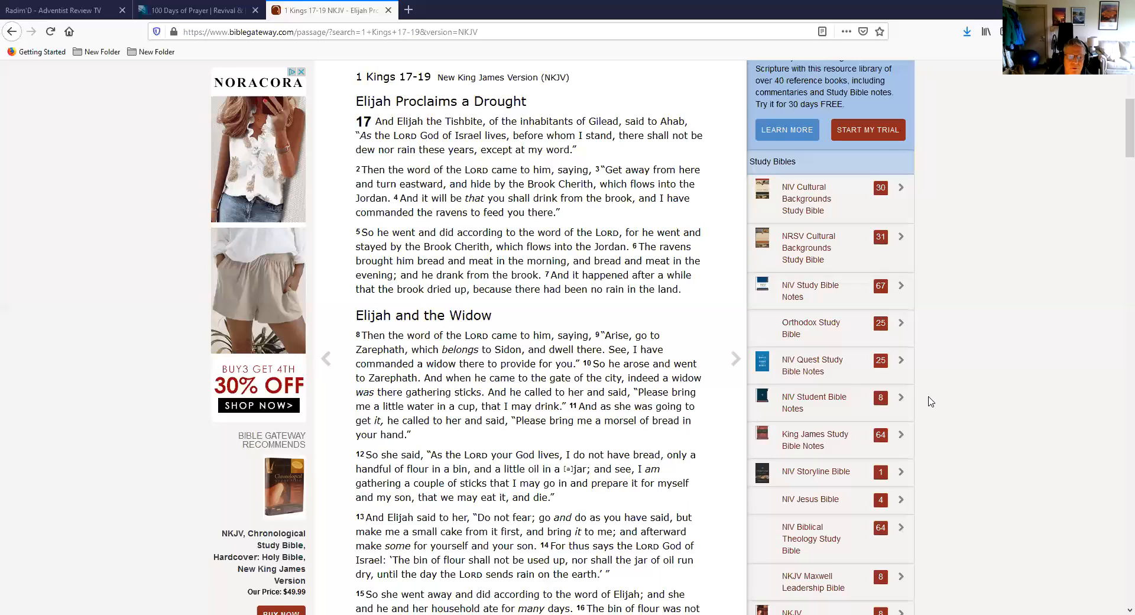
{"action": "mouse_move", "coordinate": [939, 399]}
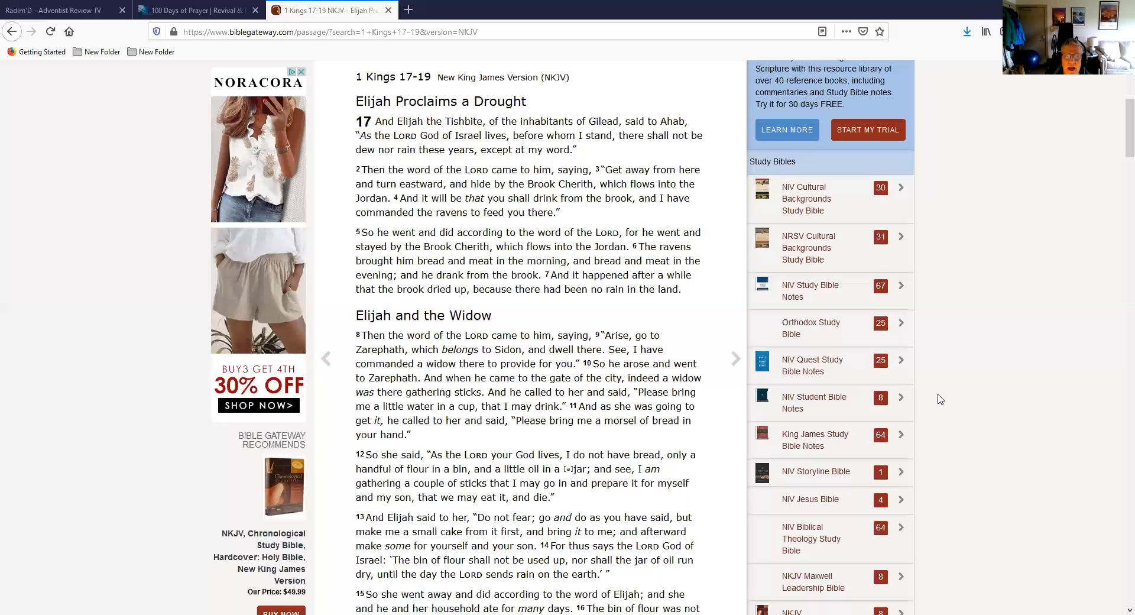
{"action": "mouse_move", "coordinate": [1119, 601]}
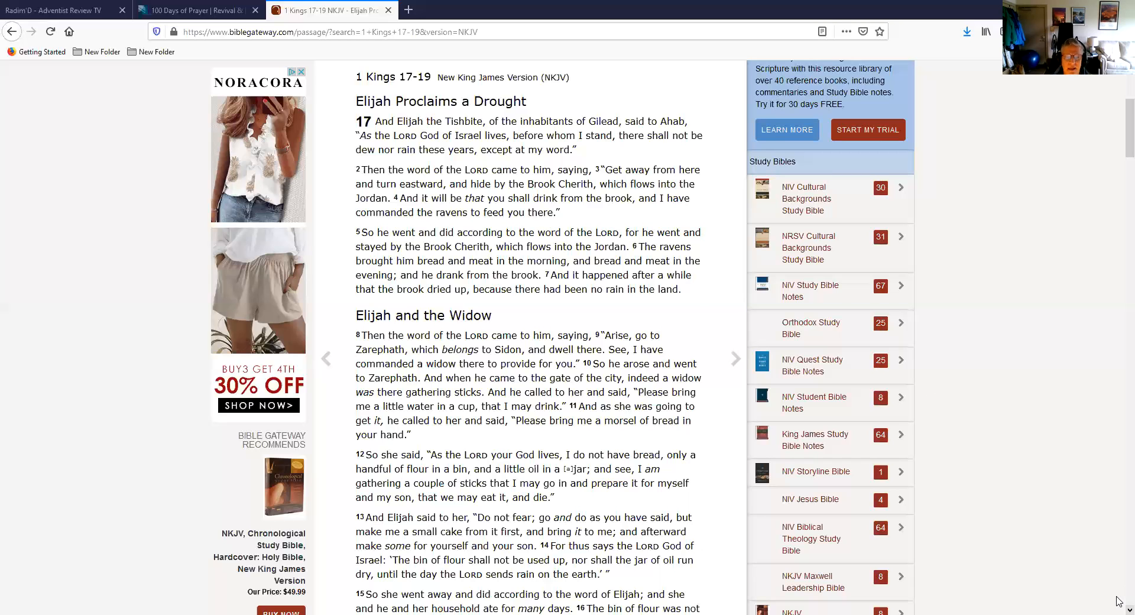
Scroll 1 Kings 17 past the drought section into Elijah and the Widow.
{"action": "scroll", "scroll_direction": "down", "scroll_amount": 3}
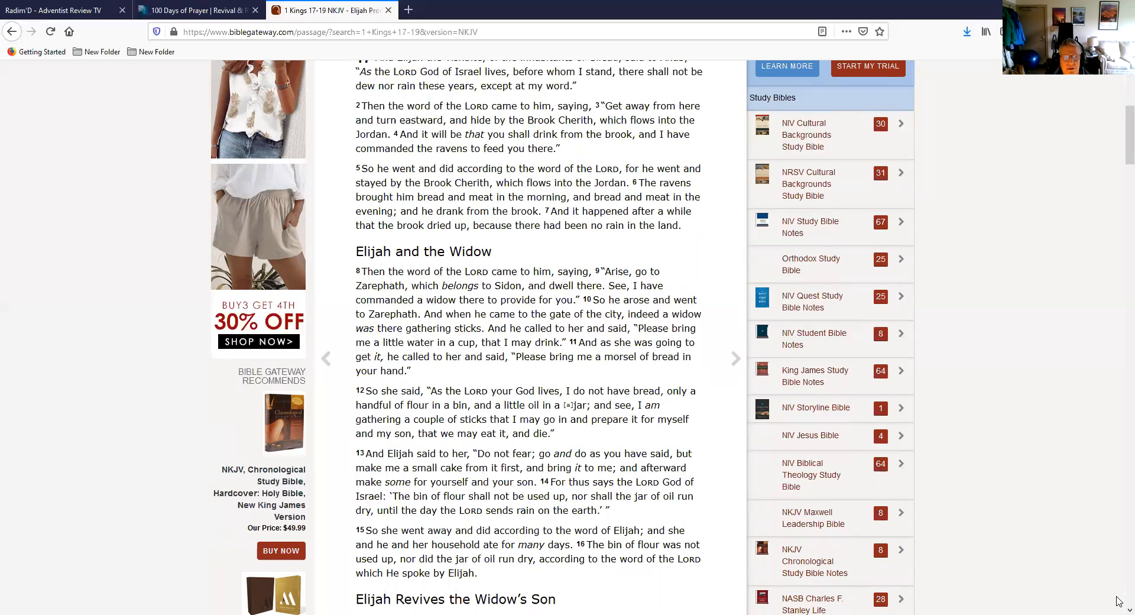
{"action": "scroll", "scroll_direction": "down", "scroll_amount": 3}
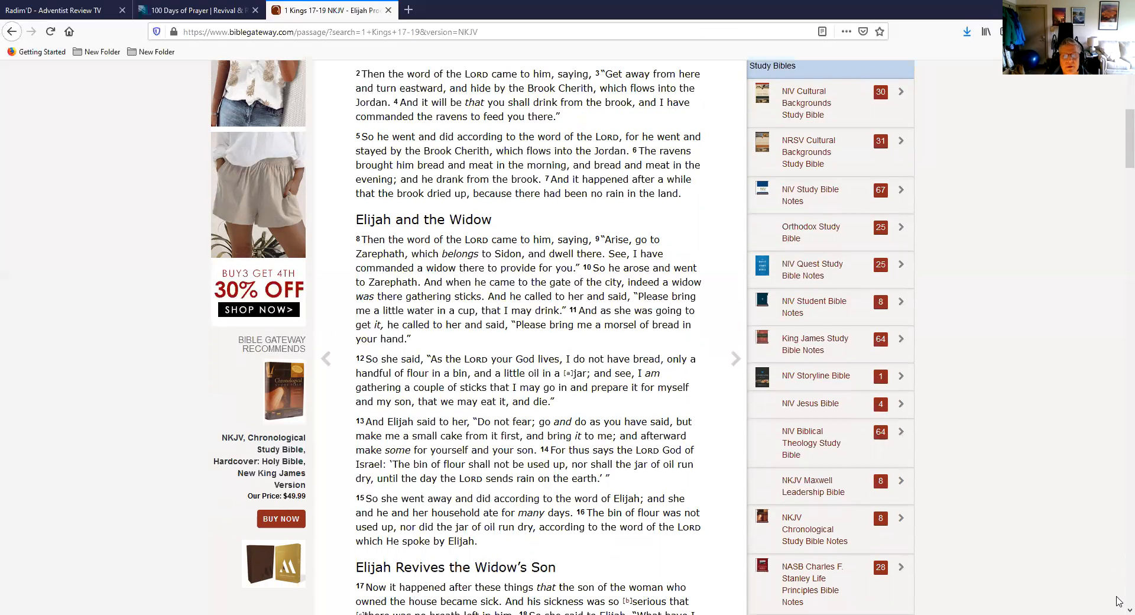
{"action": "scroll", "scroll_direction": "down", "scroll_amount": 3}
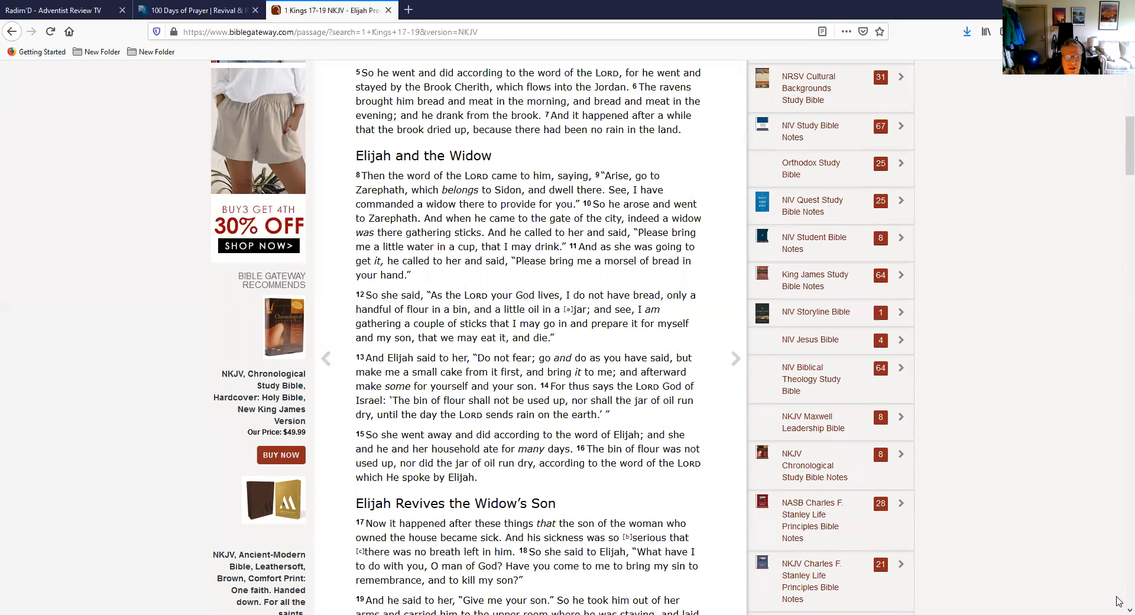
Scroll through Elijah Revives the Widow's Son until the chapter 18 heading appears.
{"action": "scroll", "scroll_direction": "down", "scroll_amount": 3}
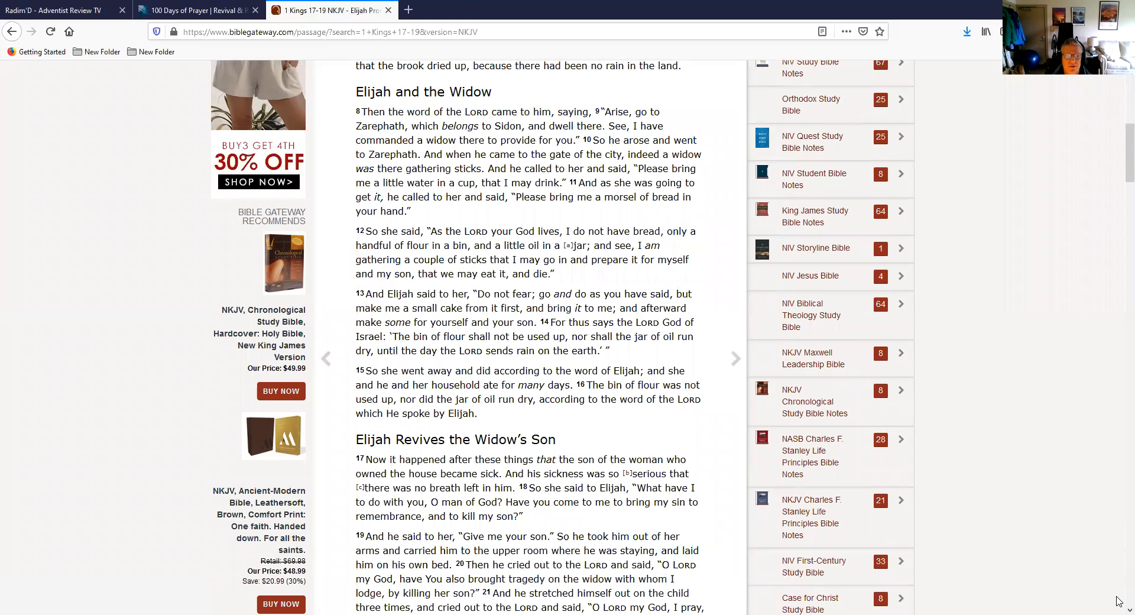
{"action": "scroll", "scroll_direction": "down", "scroll_amount": 3}
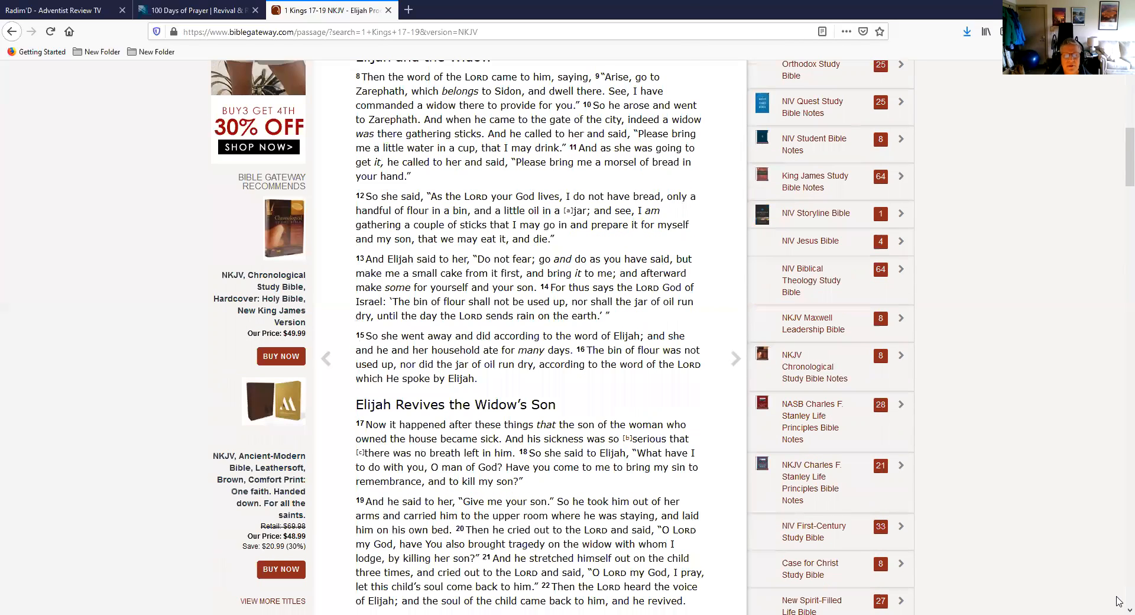
{"action": "scroll", "scroll_direction": "down", "scroll_amount": 3}
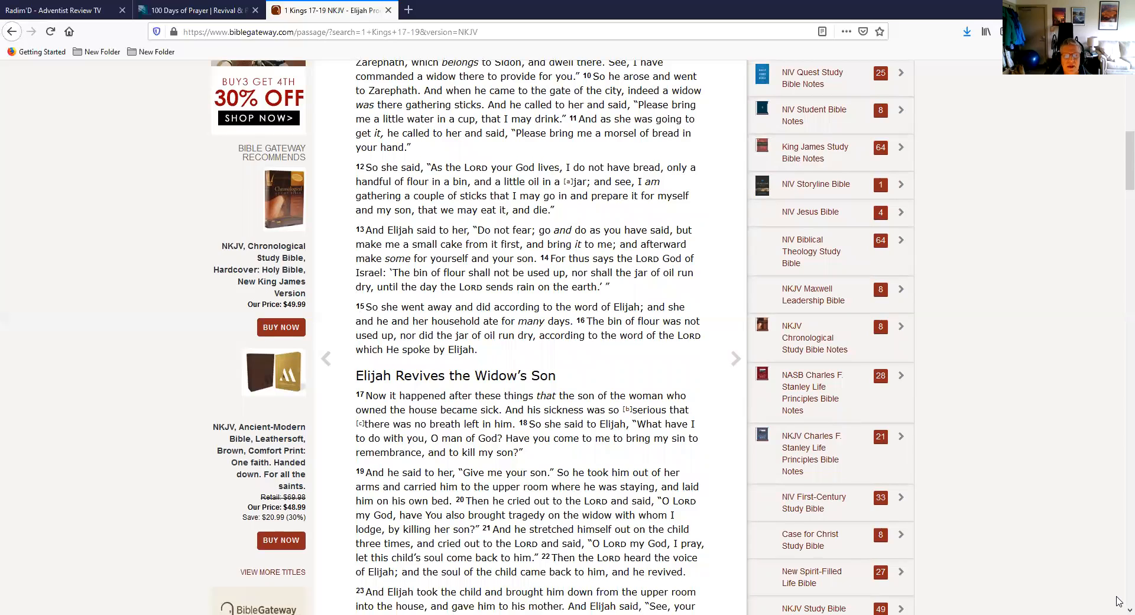
{"action": "scroll", "scroll_direction": "down", "scroll_amount": 3}
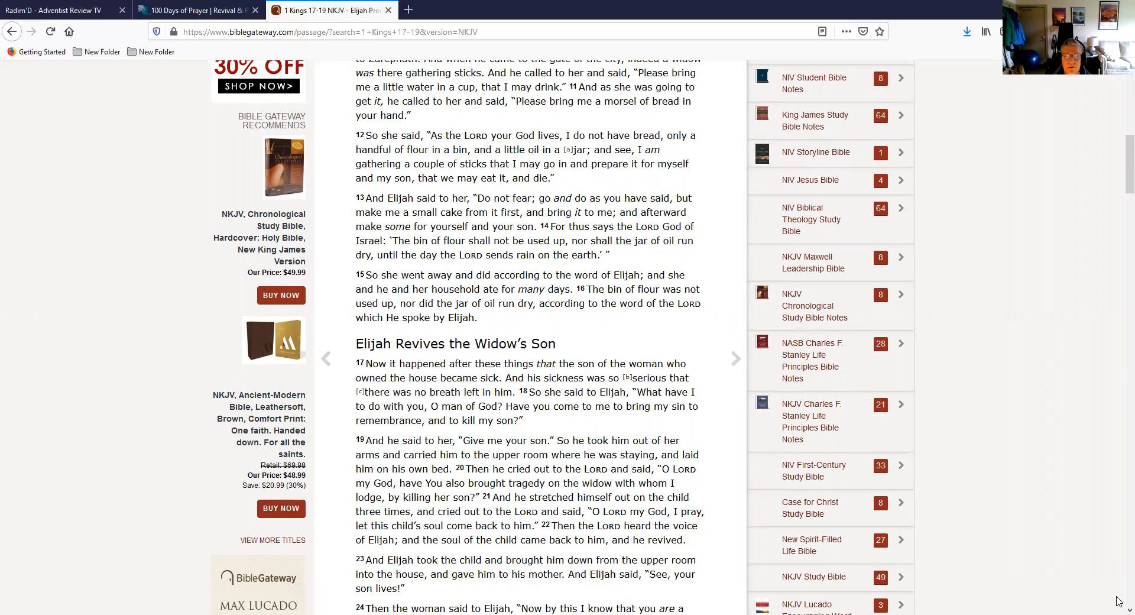
{"action": "scroll", "scroll_direction": "down", "scroll_amount": 3}
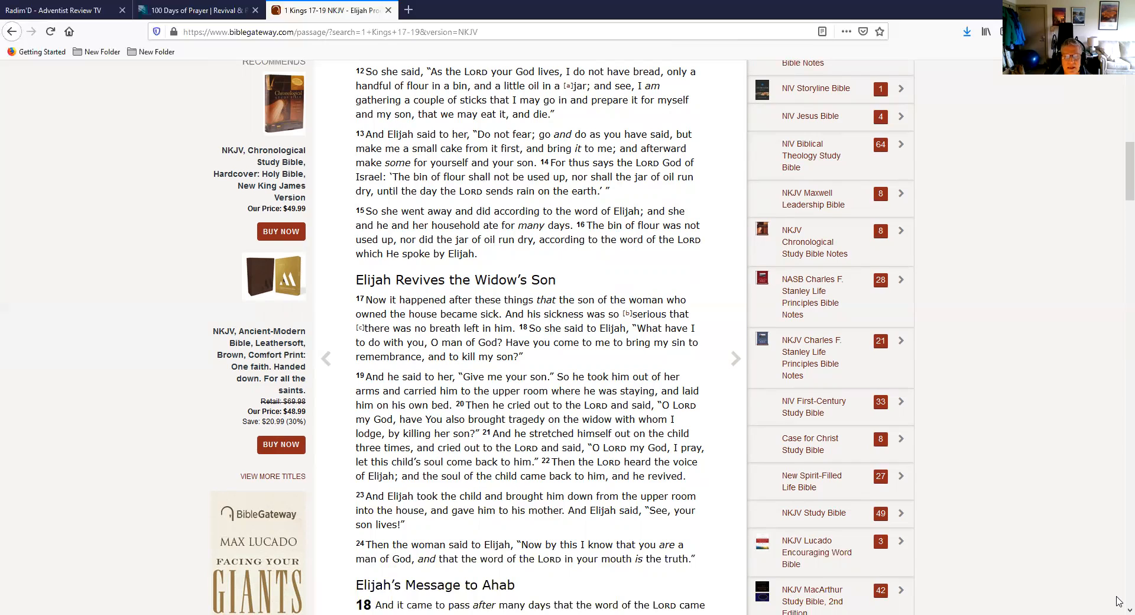
{"action": "scroll", "scroll_direction": "down", "scroll_amount": 3}
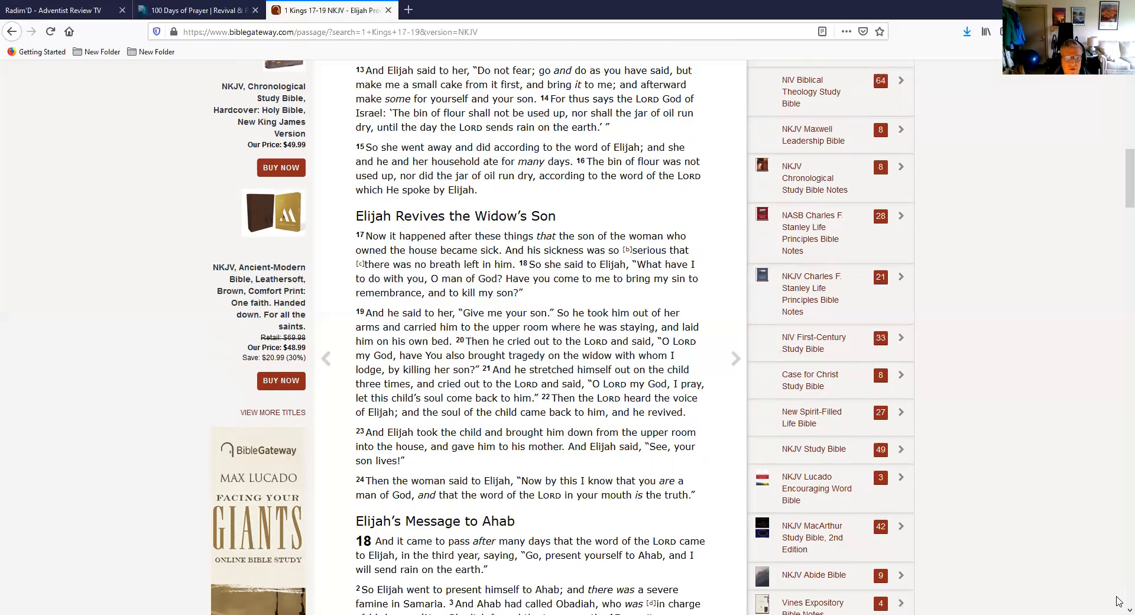
Scroll to 1 Kings 18 verses 1–12, where Obadiah meets Elijah.
{"action": "scroll", "scroll_direction": "down", "scroll_amount": 3}
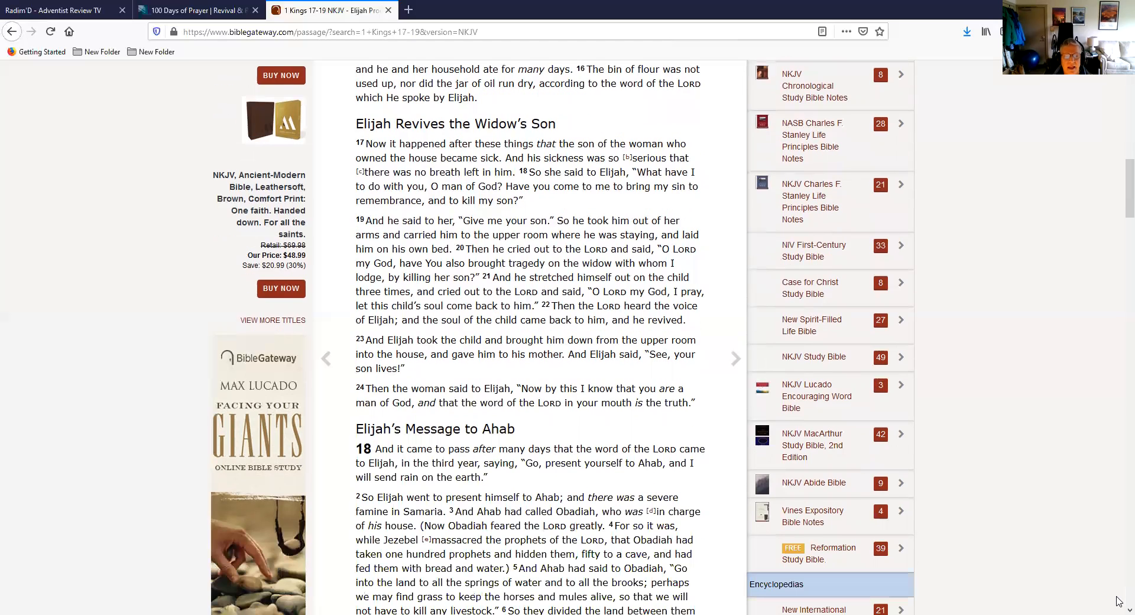
{"action": "scroll", "scroll_direction": "down", "scroll_amount": 3}
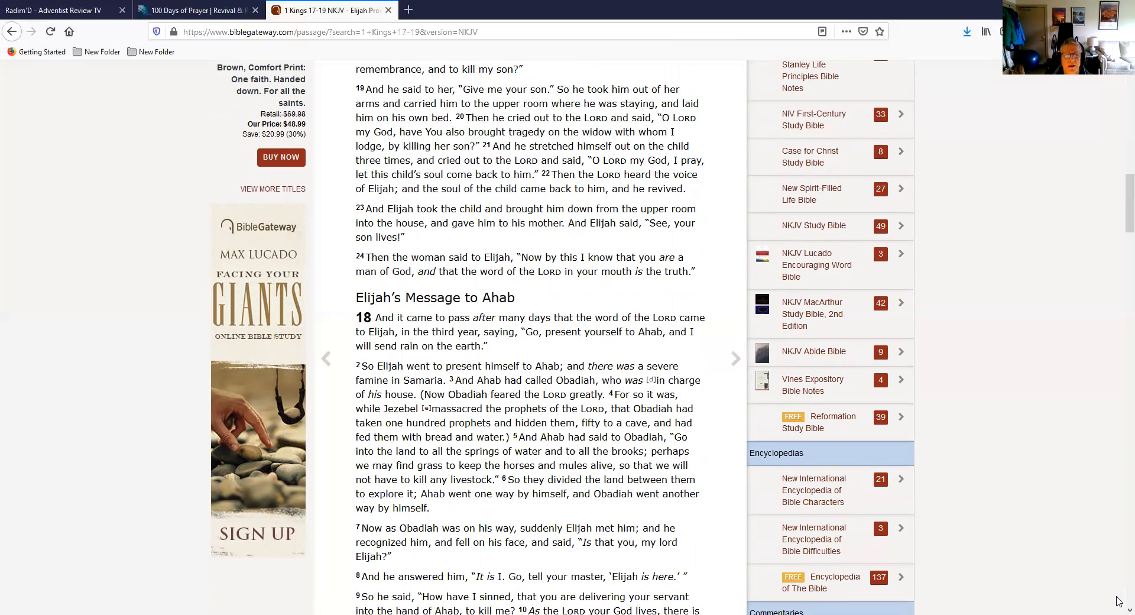
{"action": "scroll", "scroll_direction": "down", "scroll_amount": 3}
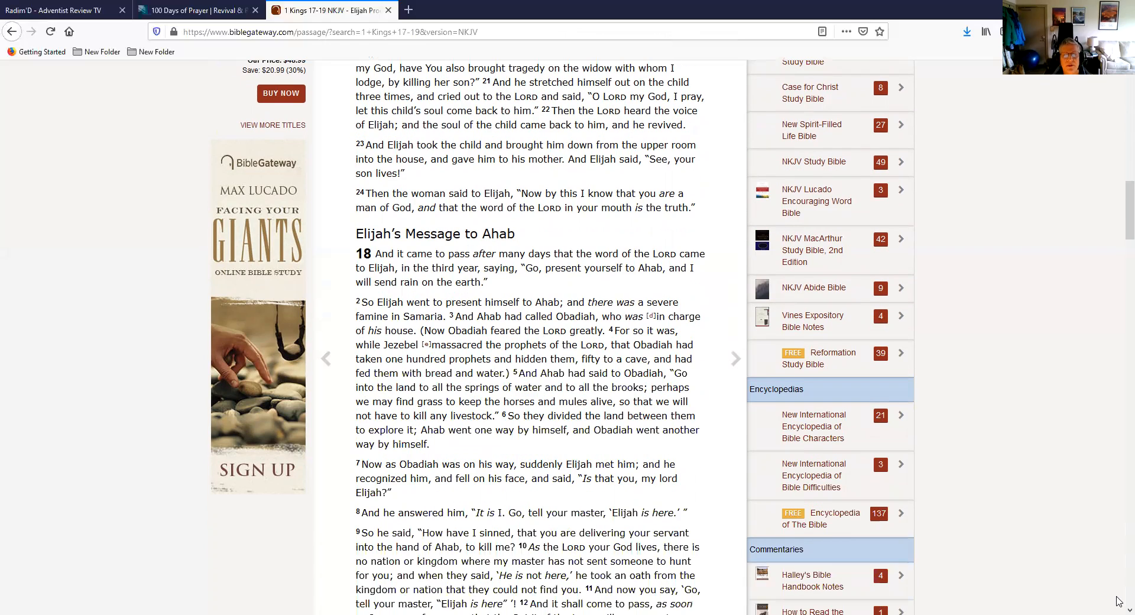
{"action": "scroll", "scroll_direction": "down", "scroll_amount": 3}
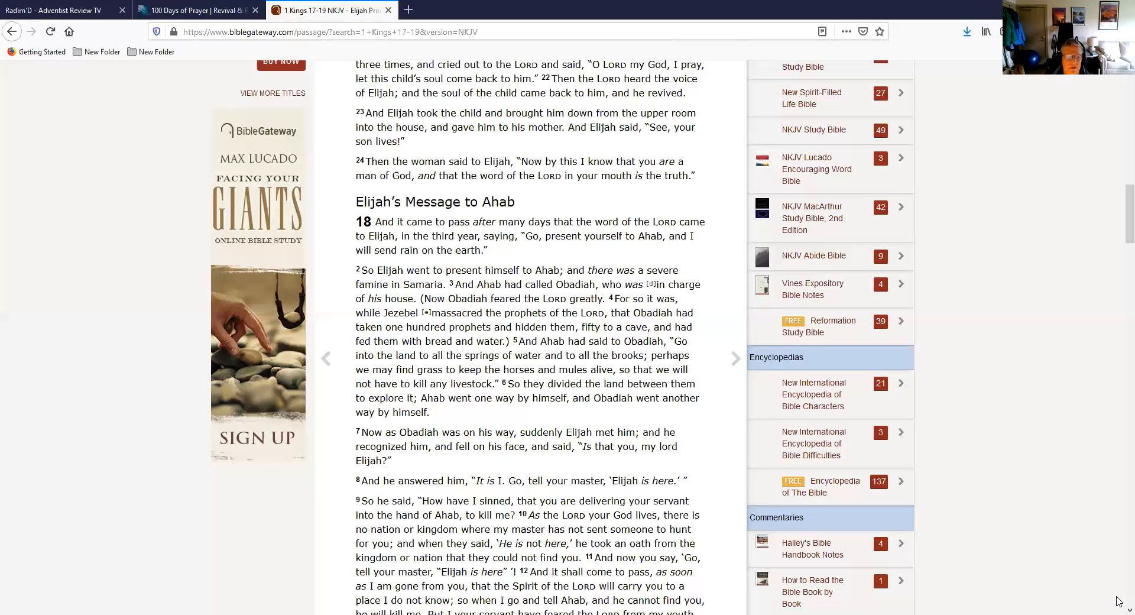
Scroll to 1 Kings 18 verses 13–19, Ahab confronting Elijah and the Mount Carmel call.
{"action": "scroll", "scroll_direction": "down", "scroll_amount": 3}
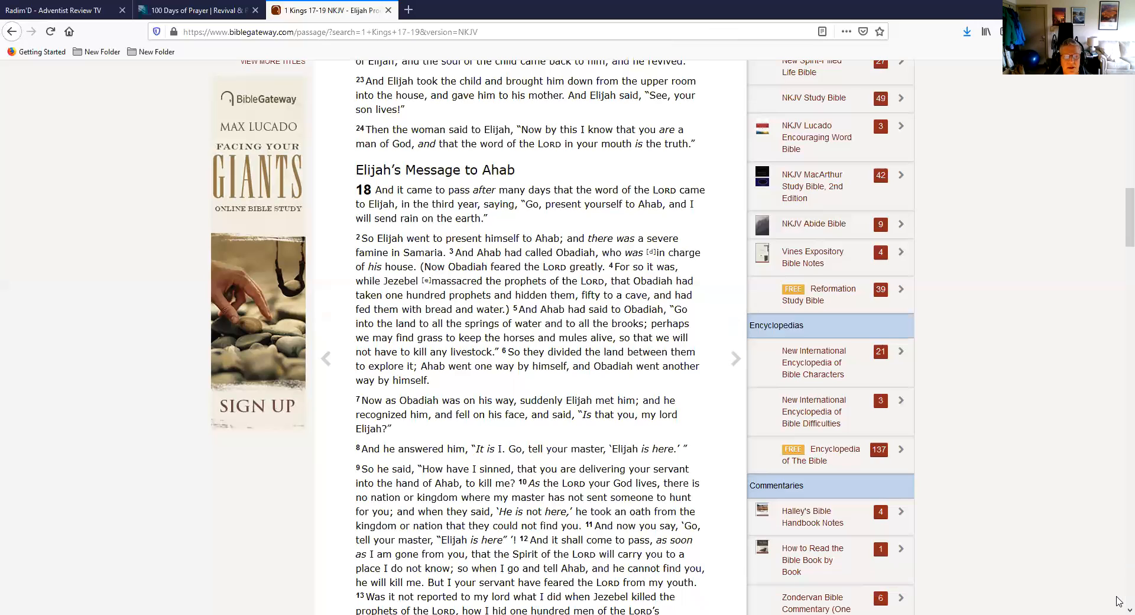
{"action": "scroll", "scroll_direction": "down", "scroll_amount": 3}
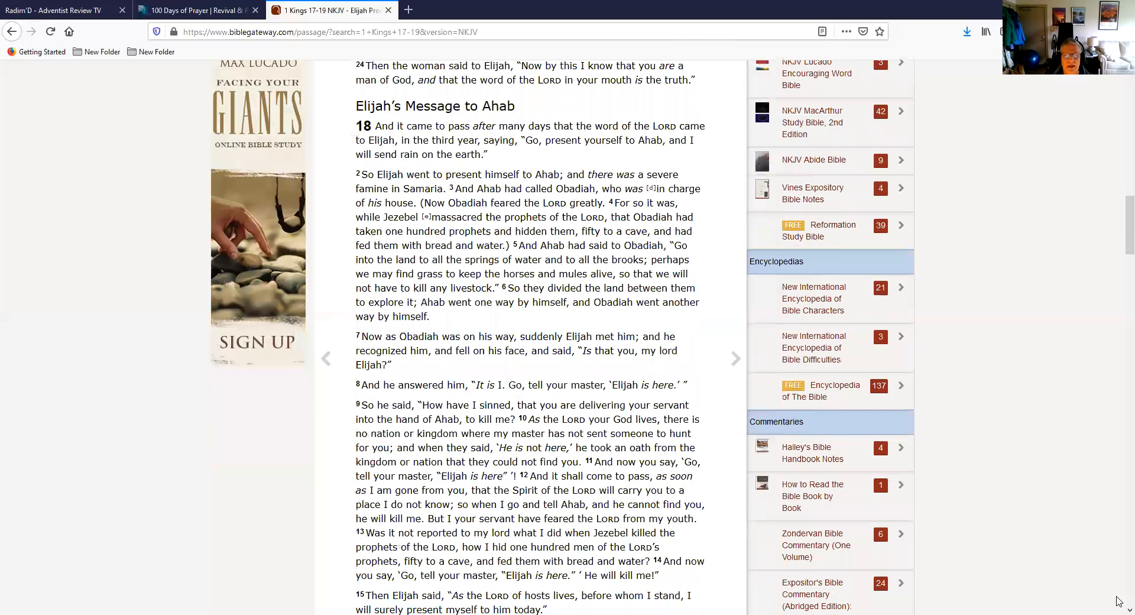
{"action": "scroll", "scroll_direction": "down", "scroll_amount": 3}
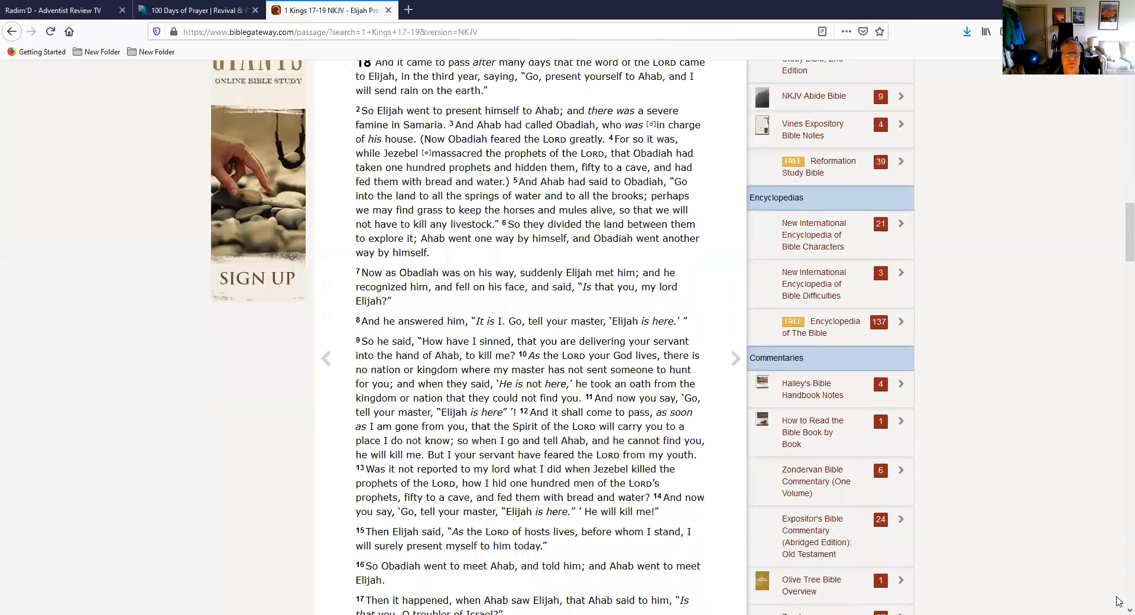
{"action": "scroll", "scroll_direction": "down", "scroll_amount": 3}
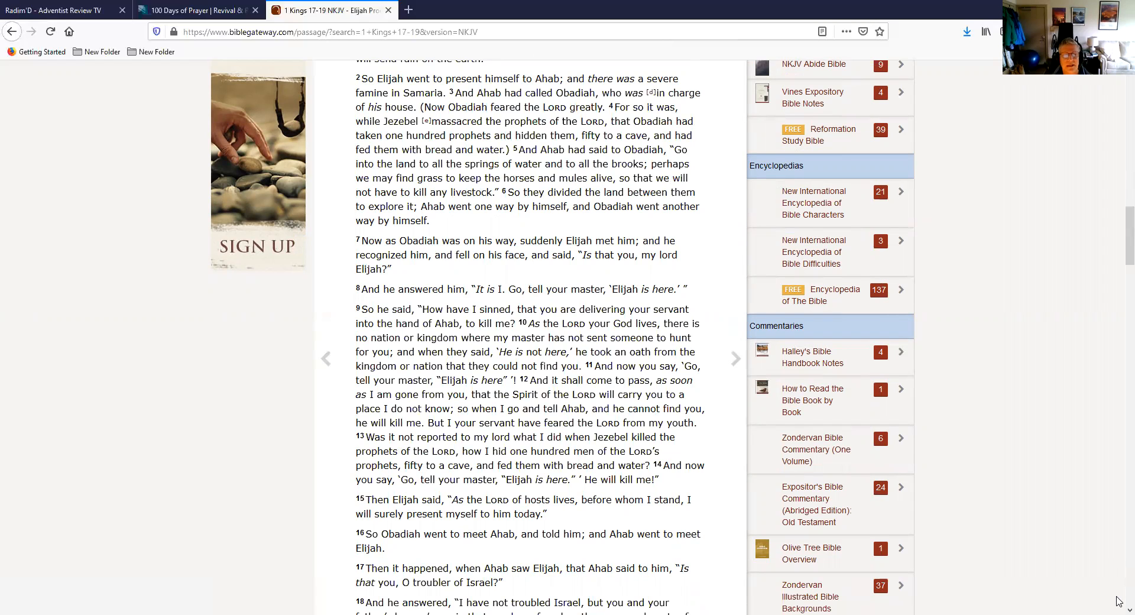
{"action": "scroll", "scroll_direction": "down", "scroll_amount": 3}
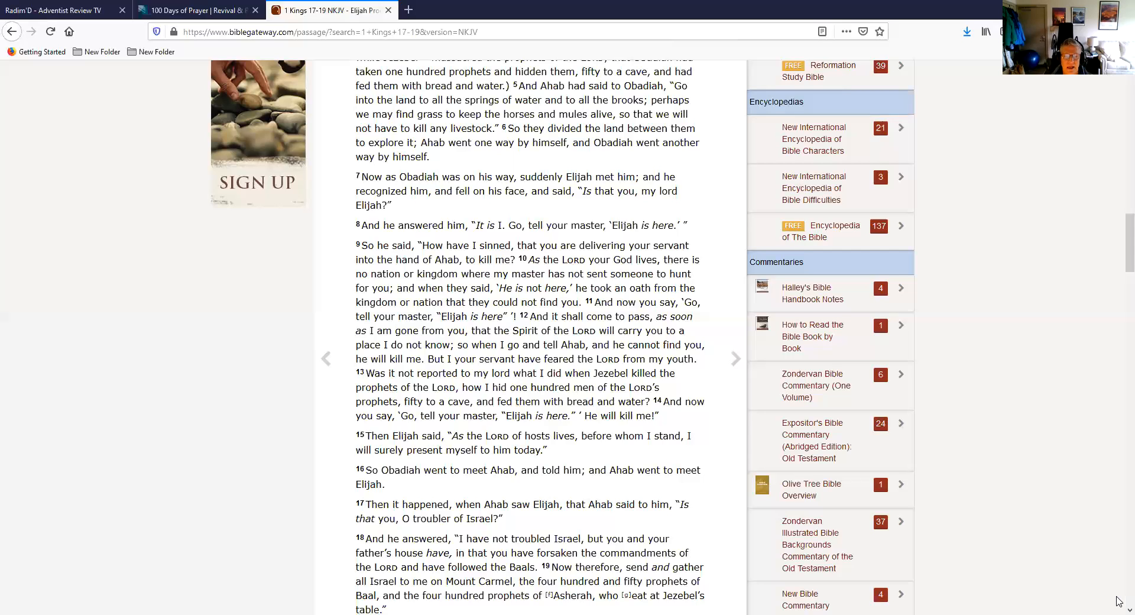
Scroll into Elijah's Mount Carmel Victory, starting at 1 Kings 18 verse 20.
{"action": "scroll", "scroll_direction": "down", "scroll_amount": 3}
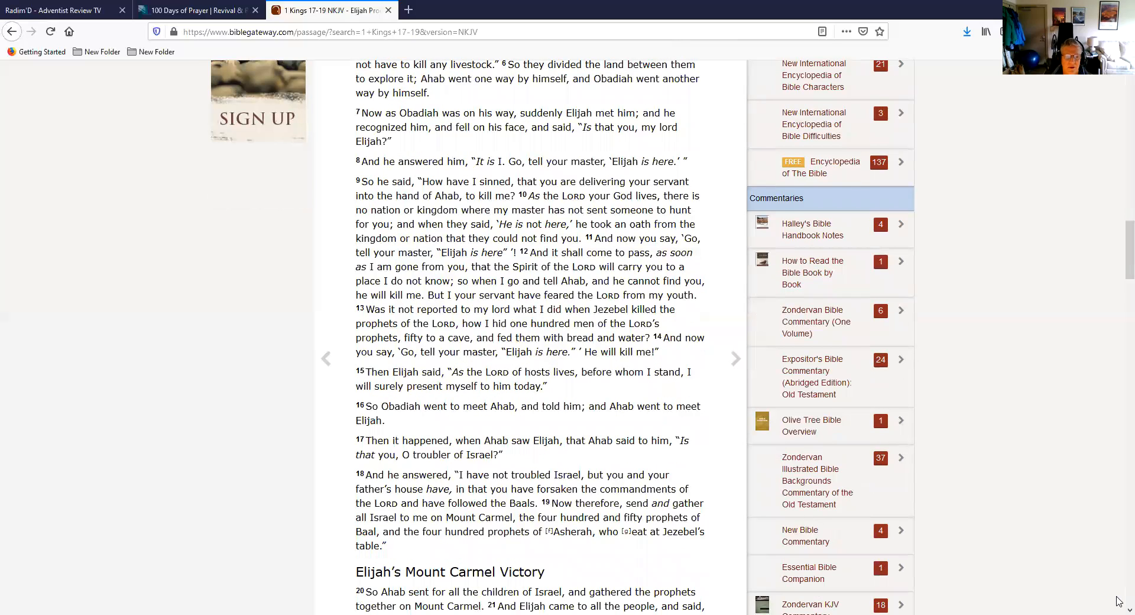
{"action": "scroll", "scroll_direction": "down", "scroll_amount": 3}
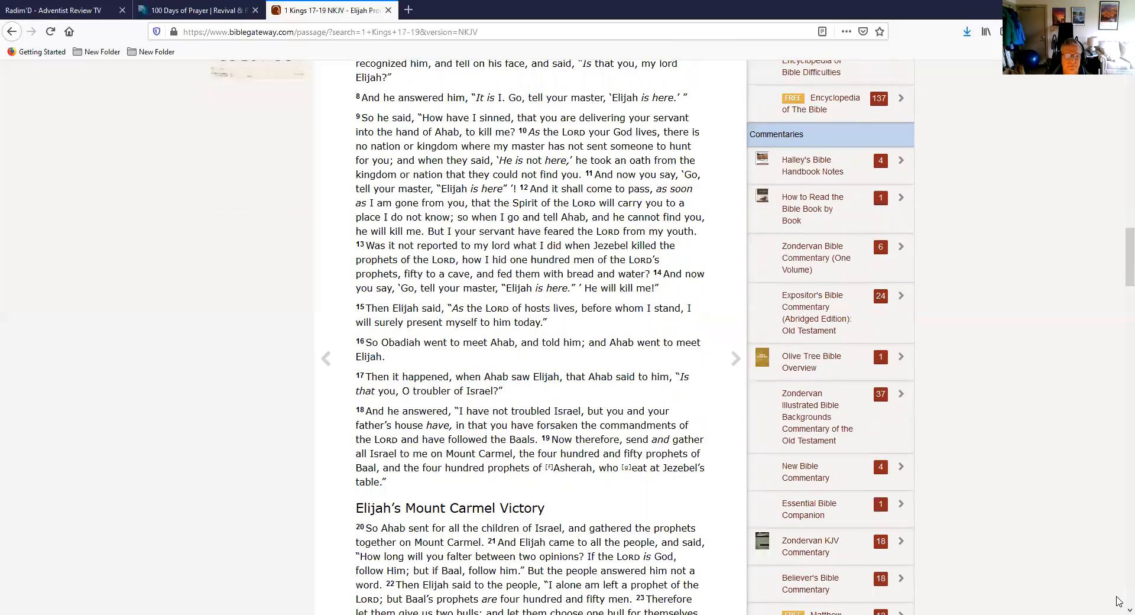
{"action": "scroll", "scroll_direction": "down", "scroll_amount": 3}
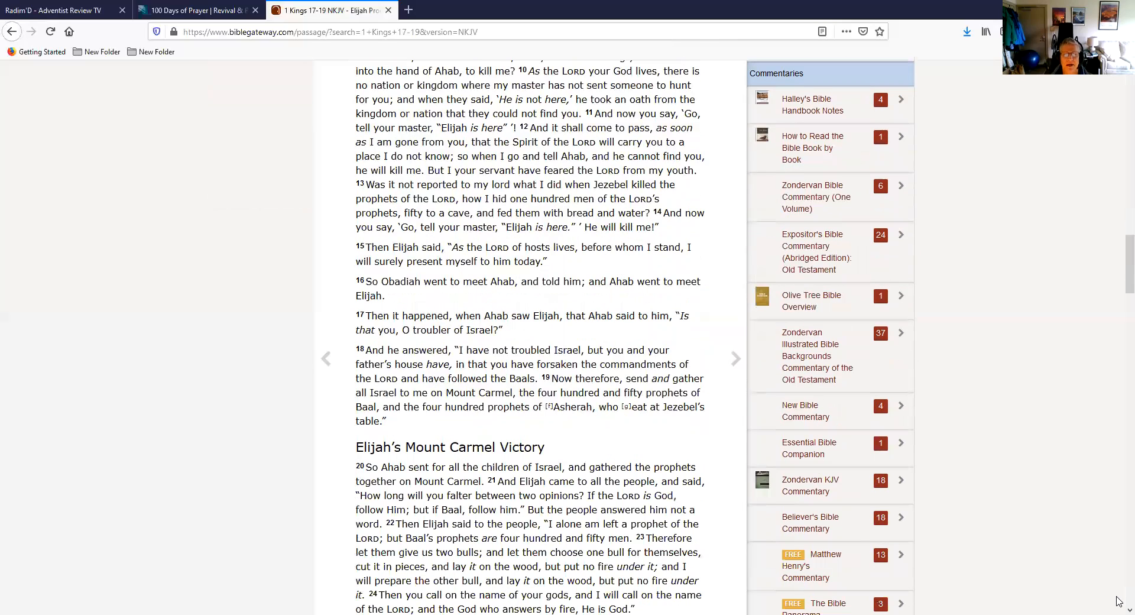
{"action": "scroll", "scroll_direction": "down", "scroll_amount": 3}
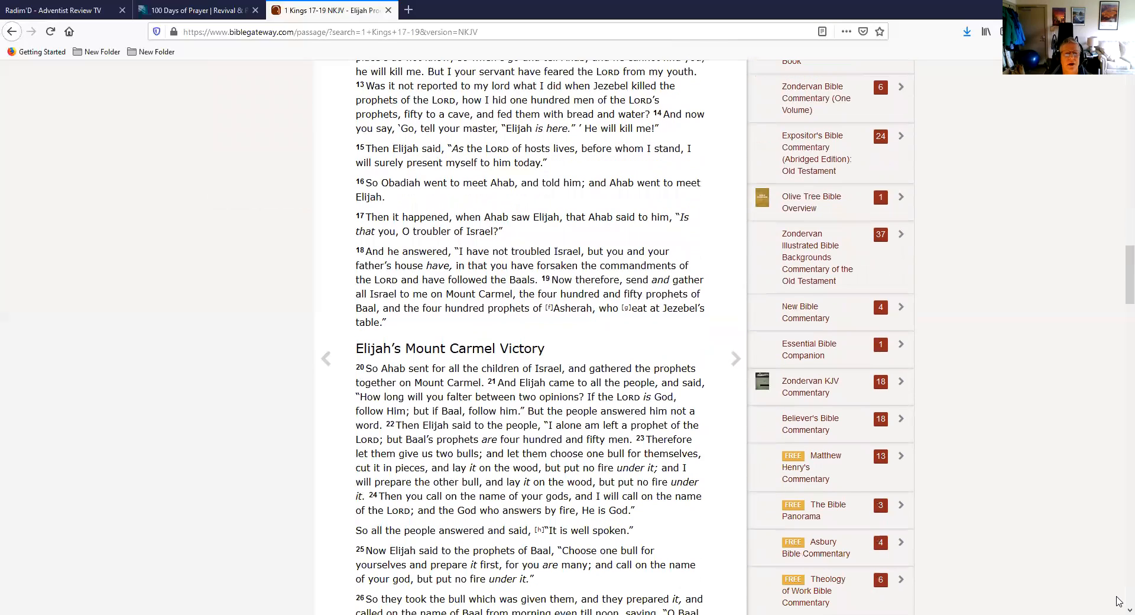
{"action": "scroll", "scroll_direction": "down", "scroll_amount": 3}
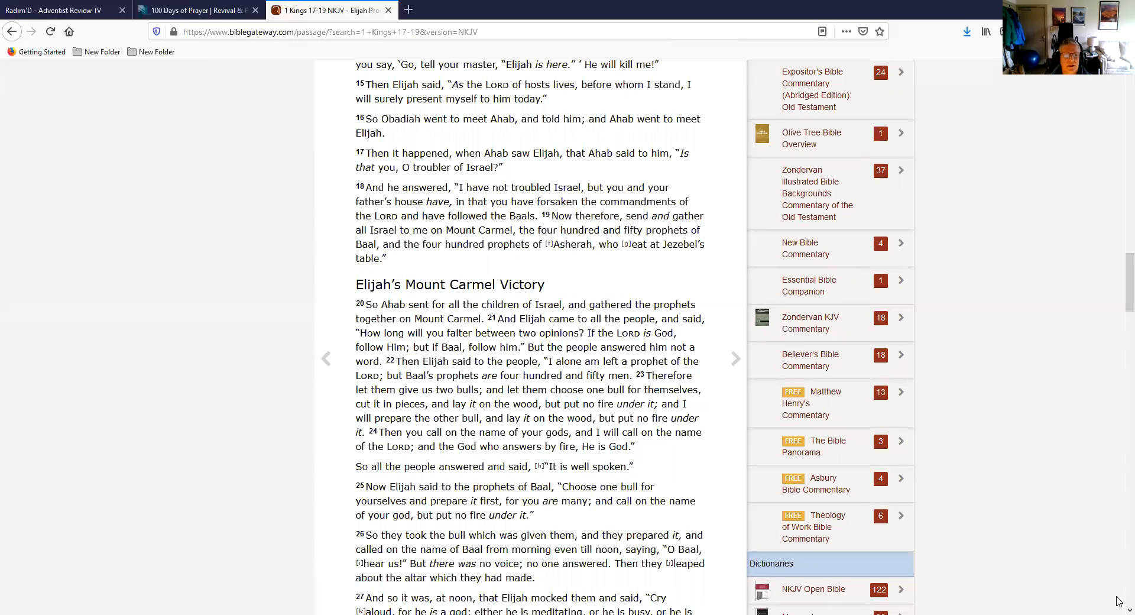
{"action": "scroll", "scroll_direction": "down", "scroll_amount": 3}
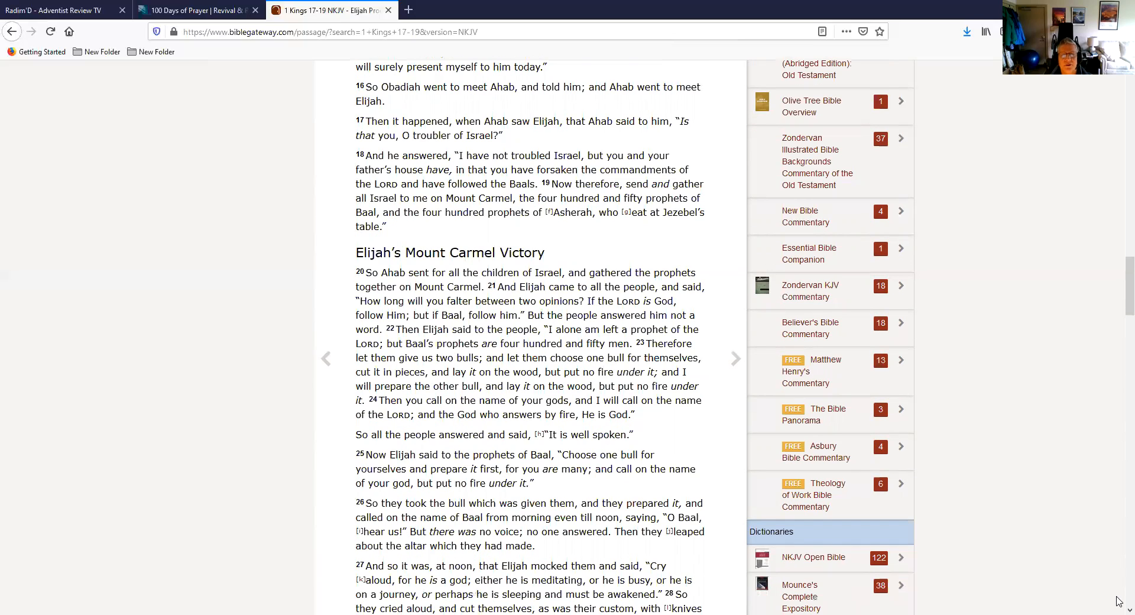
{"action": "scroll", "scroll_direction": "down", "scroll_amount": 3}
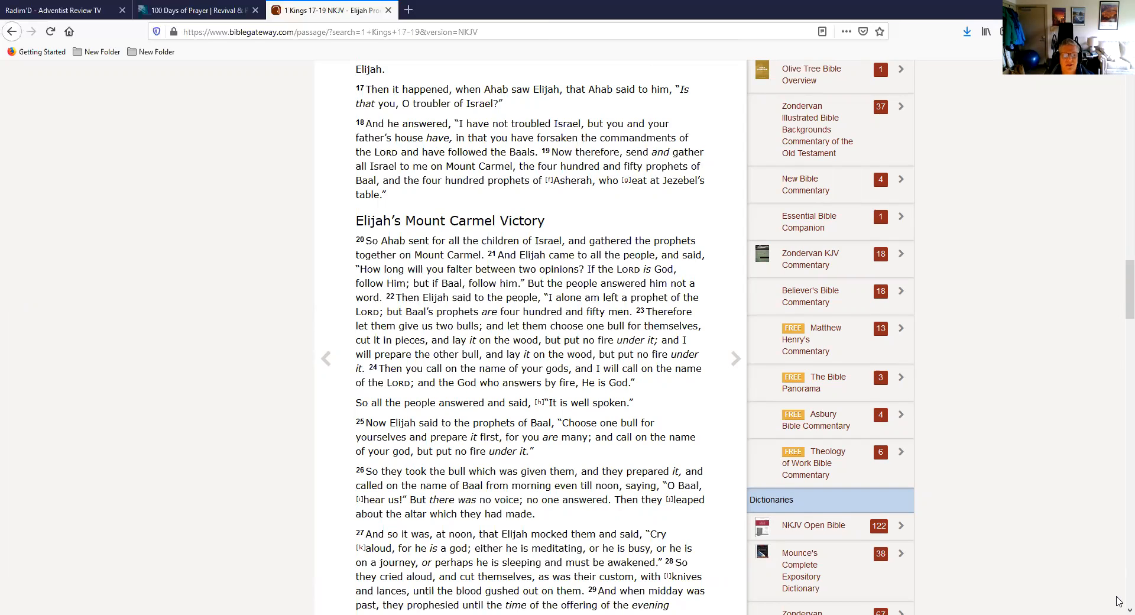
Continue scrolling to verse 35, with the altar soaked and the trench filled.
{"action": "scroll", "scroll_direction": "down", "scroll_amount": 3}
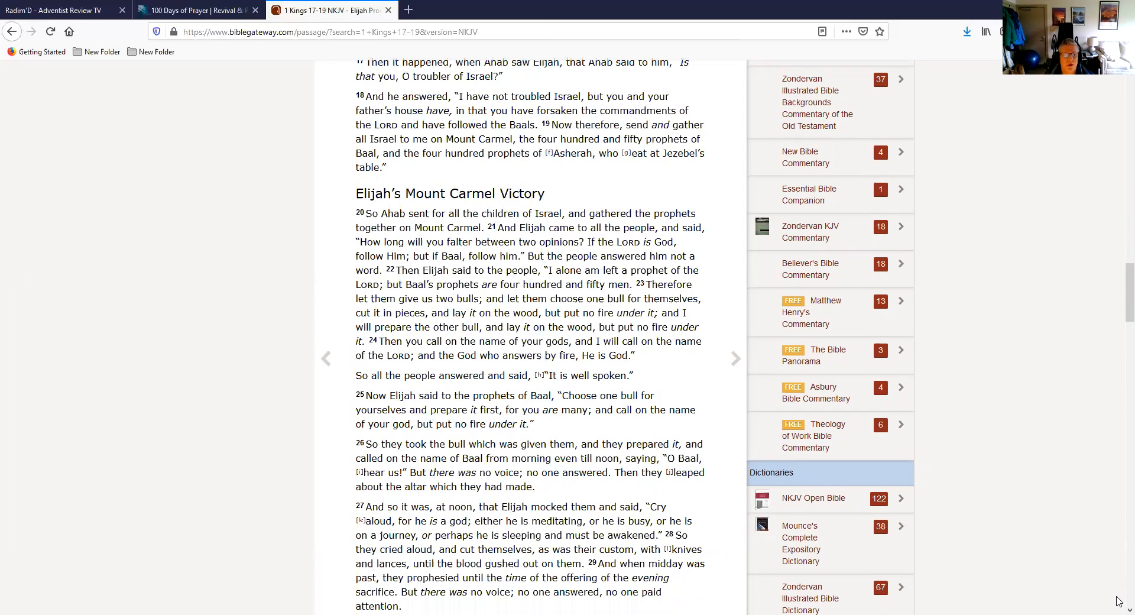
{"action": "scroll", "scroll_direction": "down", "scroll_amount": 3}
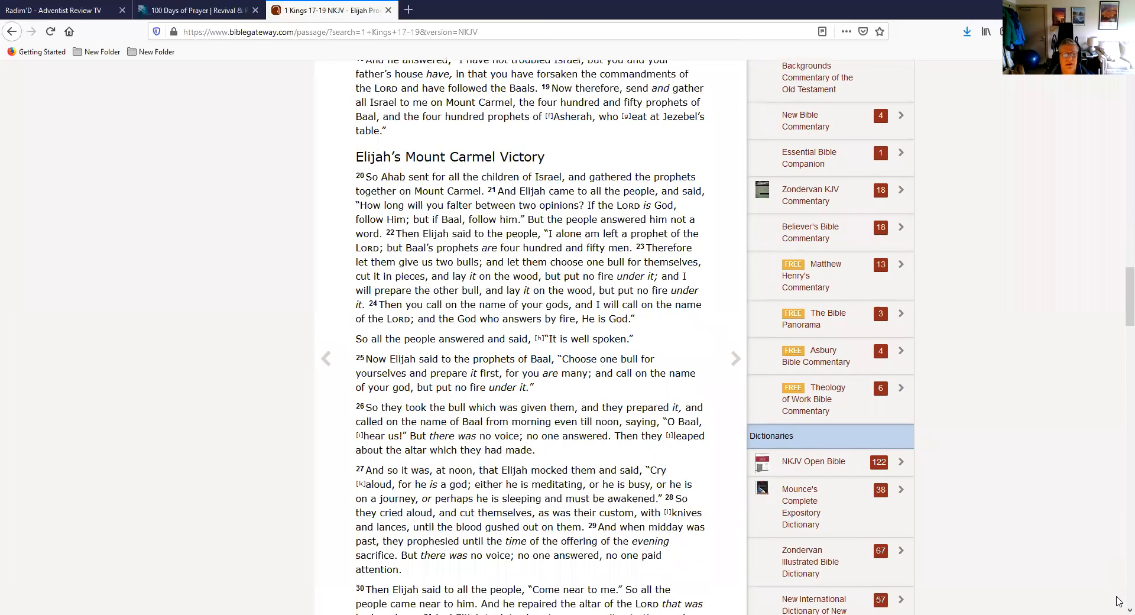
{"action": "scroll", "scroll_direction": "down", "scroll_amount": 3}
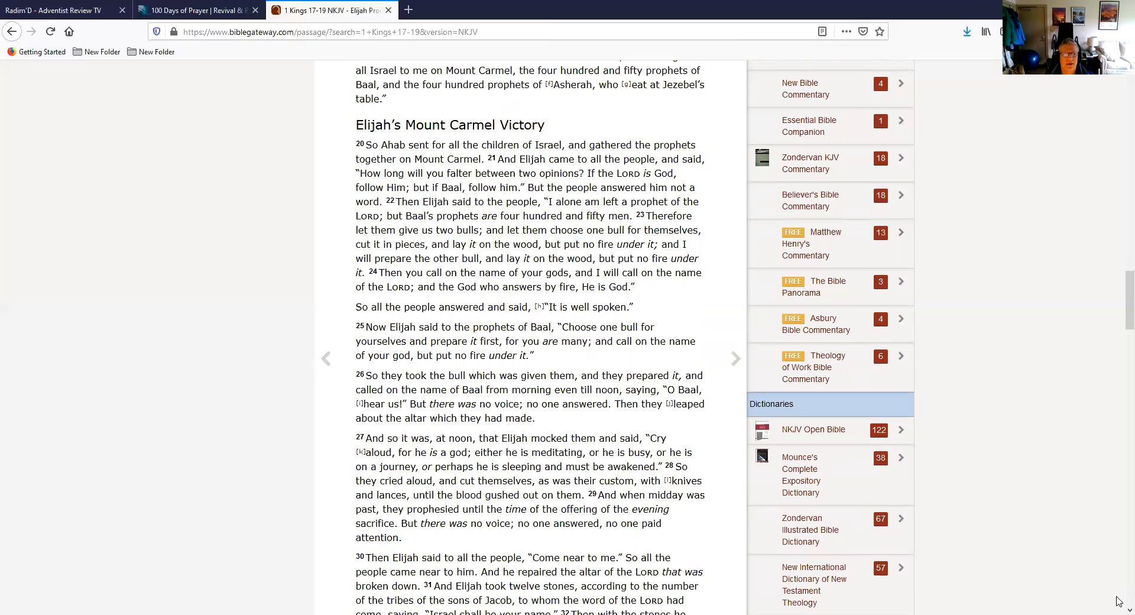
{"action": "scroll", "scroll_direction": "down", "scroll_amount": 3}
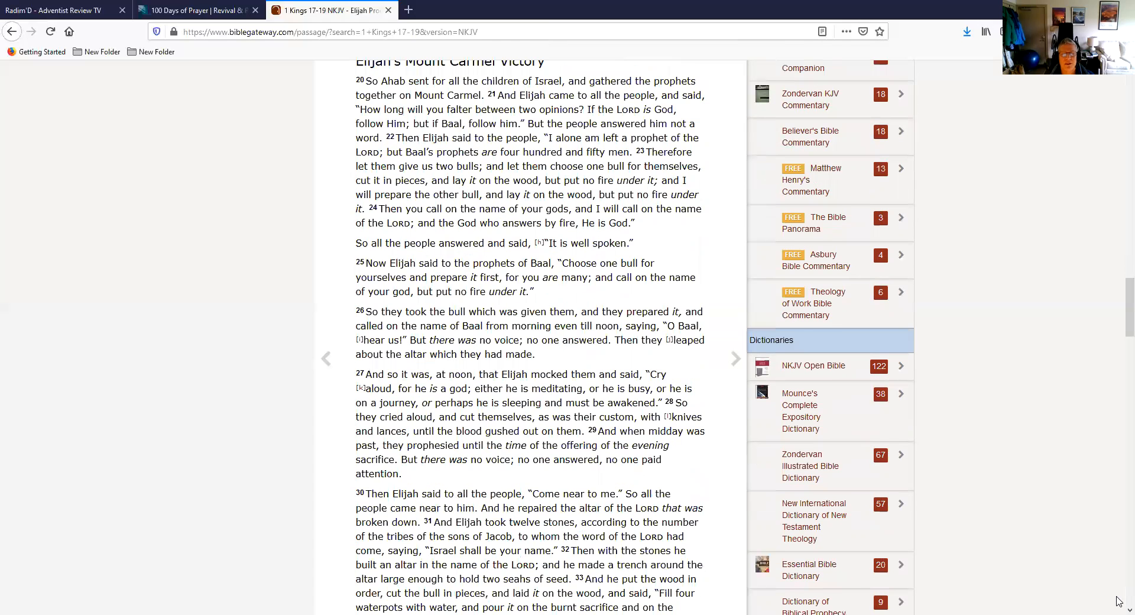
{"action": "scroll", "scroll_direction": "down", "scroll_amount": 3}
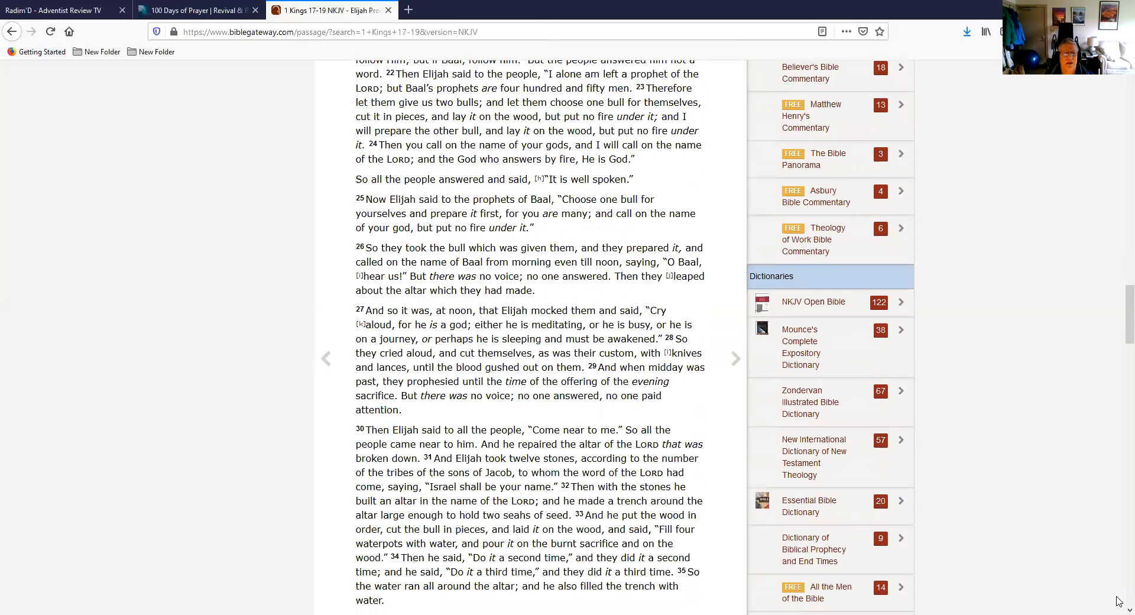
{"action": "scroll", "scroll_direction": "down", "scroll_amount": 3}
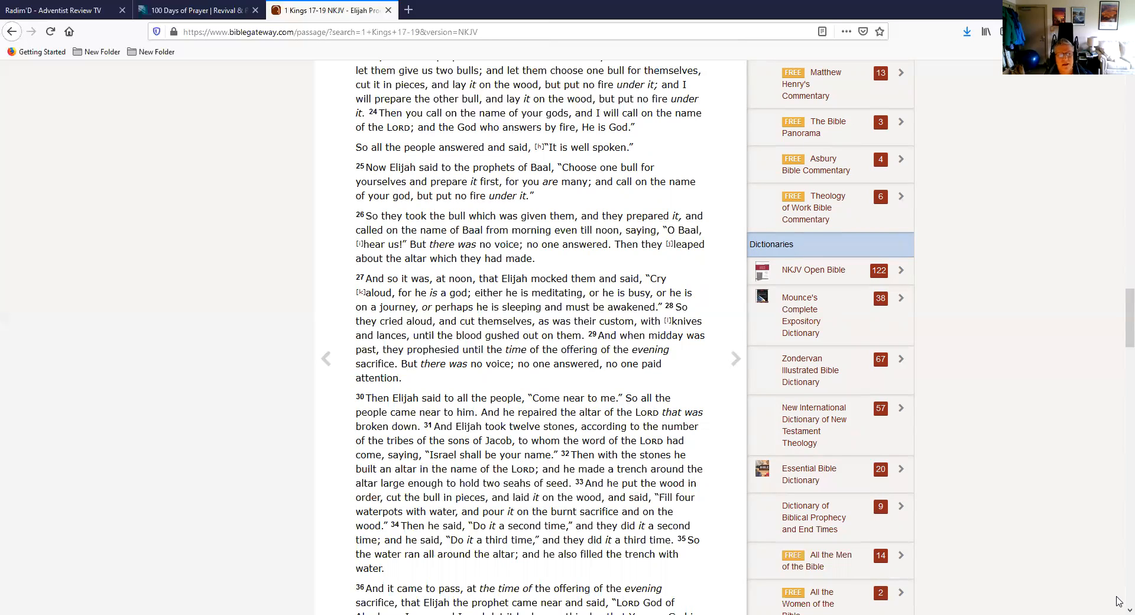
Scroll through verses 36–40 until The Drought Ends heading appears.
{"action": "scroll", "scroll_direction": "down", "scroll_amount": 3}
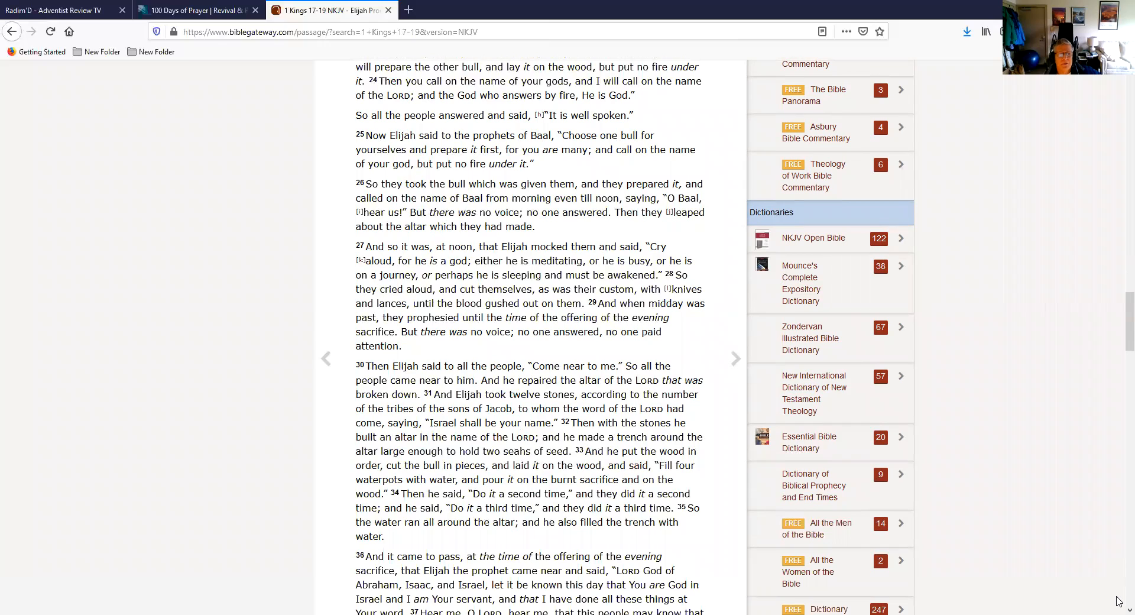
{"action": "scroll", "scroll_direction": "down", "scroll_amount": 3}
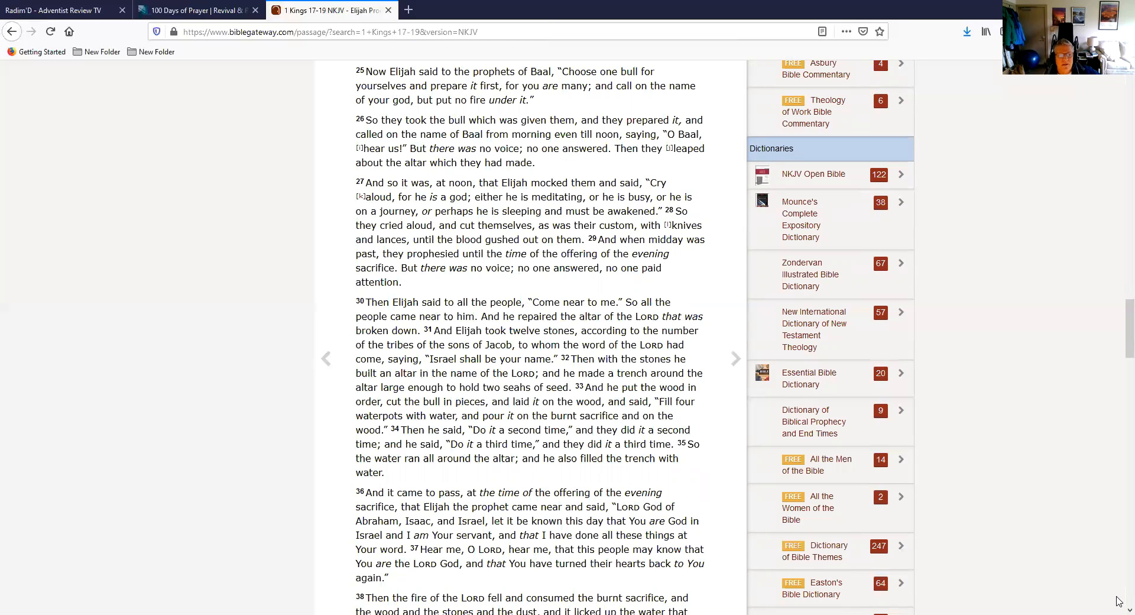
{"action": "scroll", "scroll_direction": "down", "scroll_amount": 3}
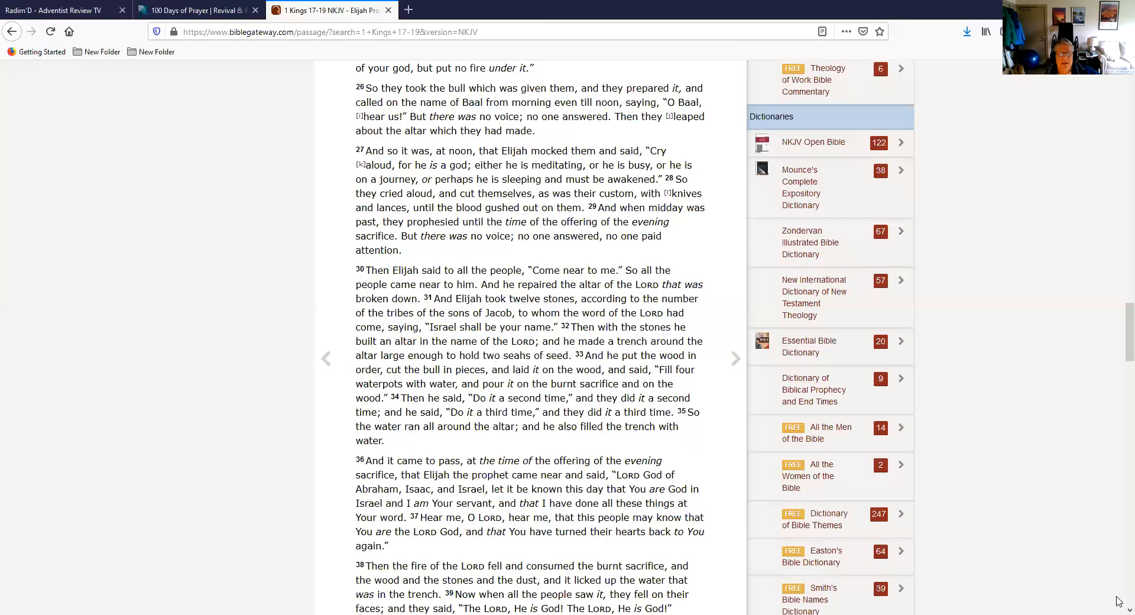
{"action": "scroll", "scroll_direction": "down", "scroll_amount": 3}
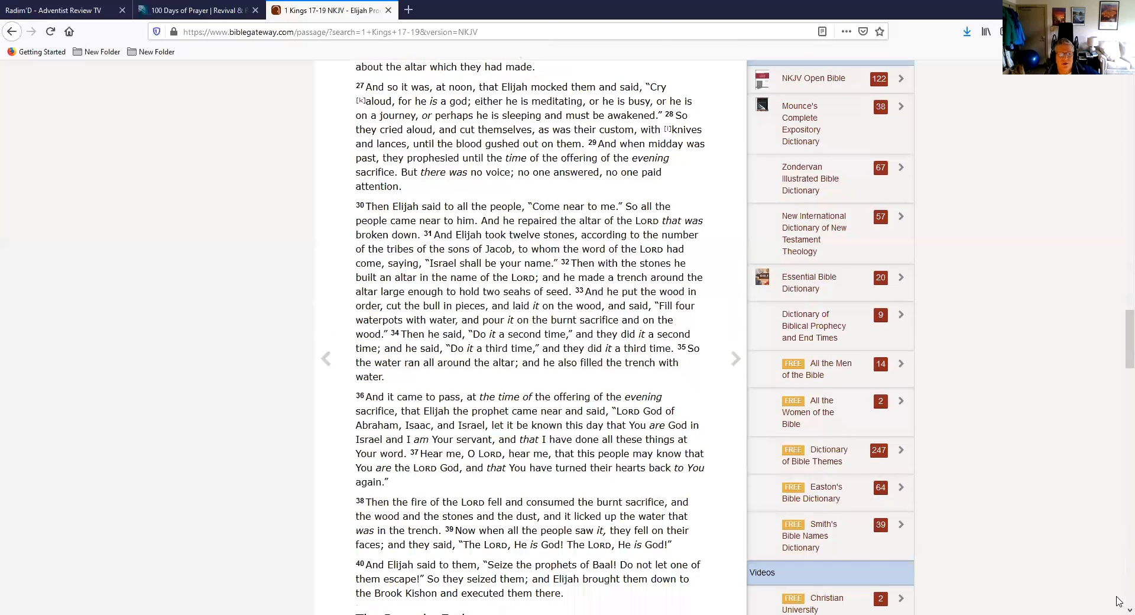
{"action": "scroll", "scroll_direction": "down", "scroll_amount": 3}
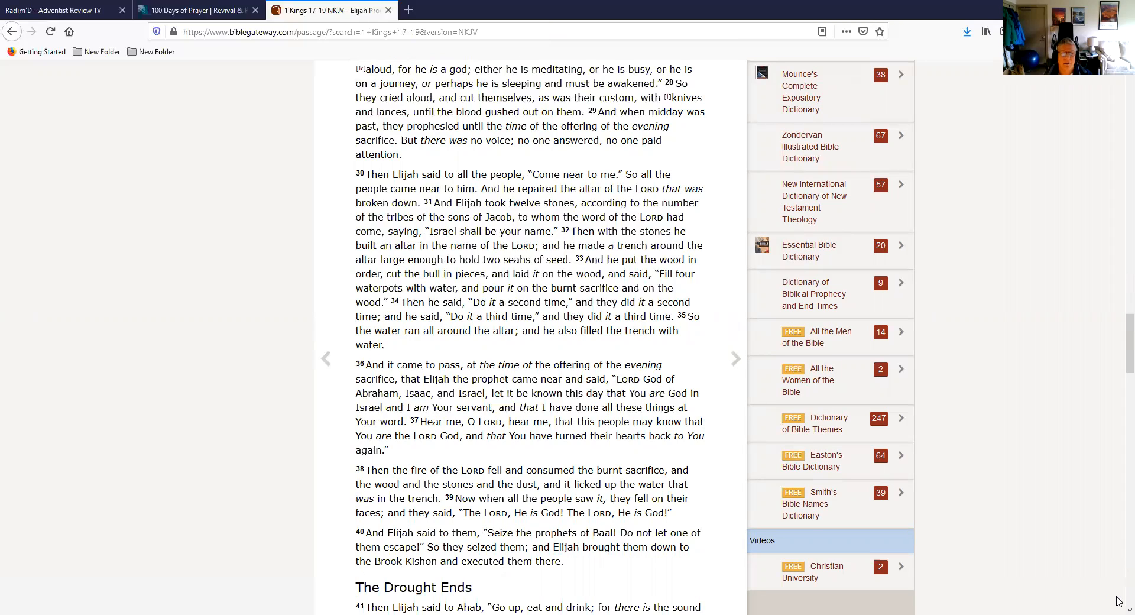
Scroll past verses 41–46 to the Elijah Escapes from Jezebel heading.
{"action": "scroll", "scroll_direction": "down", "scroll_amount": 3}
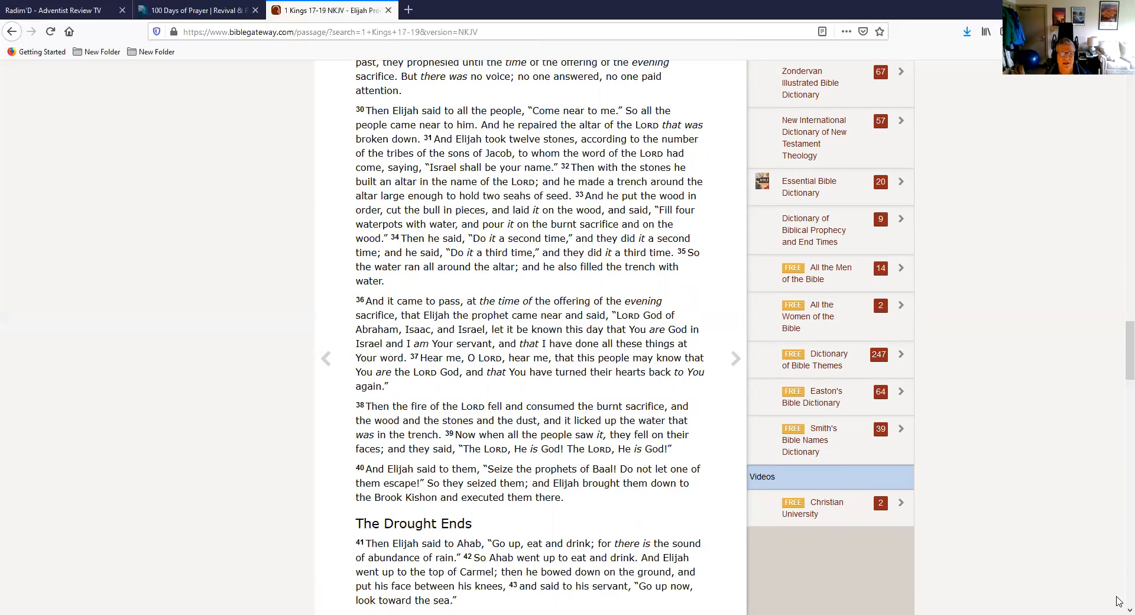
{"action": "scroll", "scroll_direction": "down", "scroll_amount": 3}
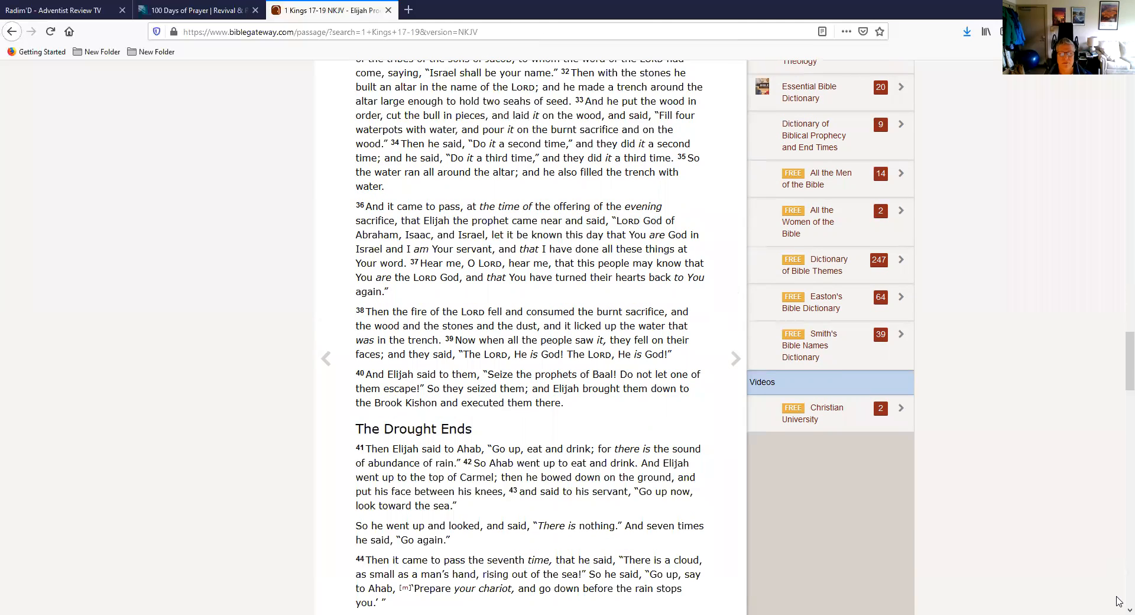
{"action": "scroll", "scroll_direction": "down", "scroll_amount": 3}
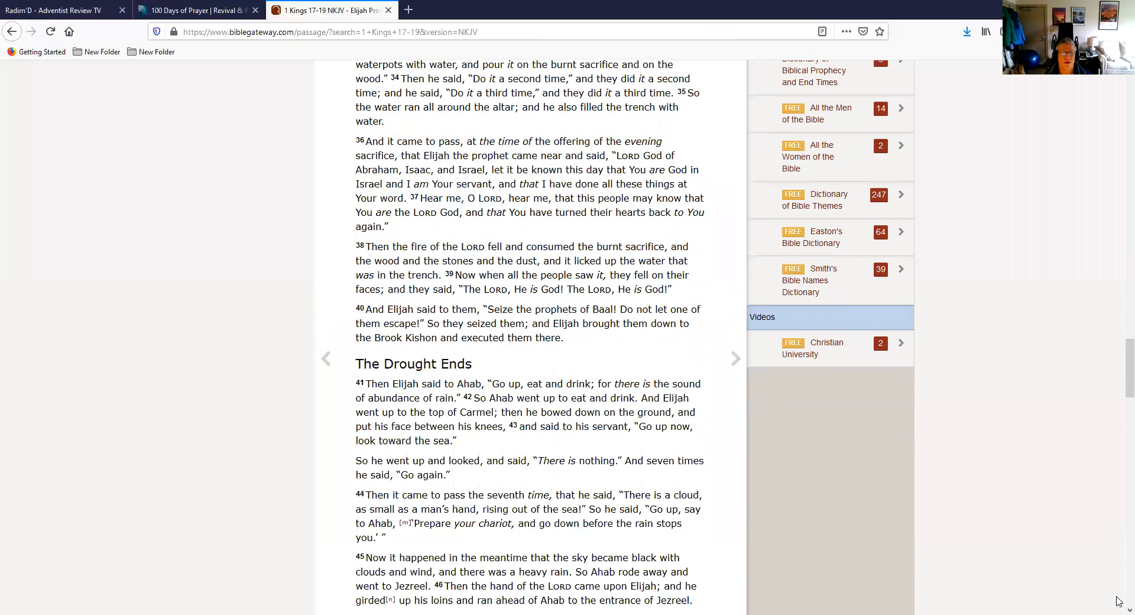
{"action": "scroll", "scroll_direction": "down", "scroll_amount": 3}
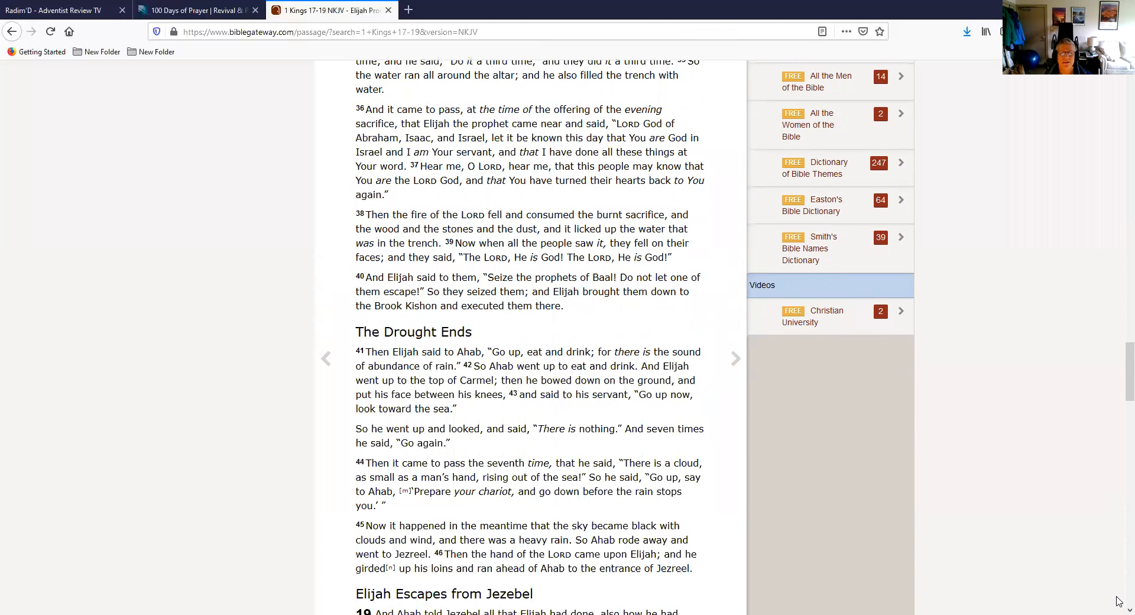
Scroll to 1 Kings 19 verses 1–3, Elijah fleeing Jezebel to Beersheba.
{"action": "scroll", "scroll_direction": "down", "scroll_amount": 3}
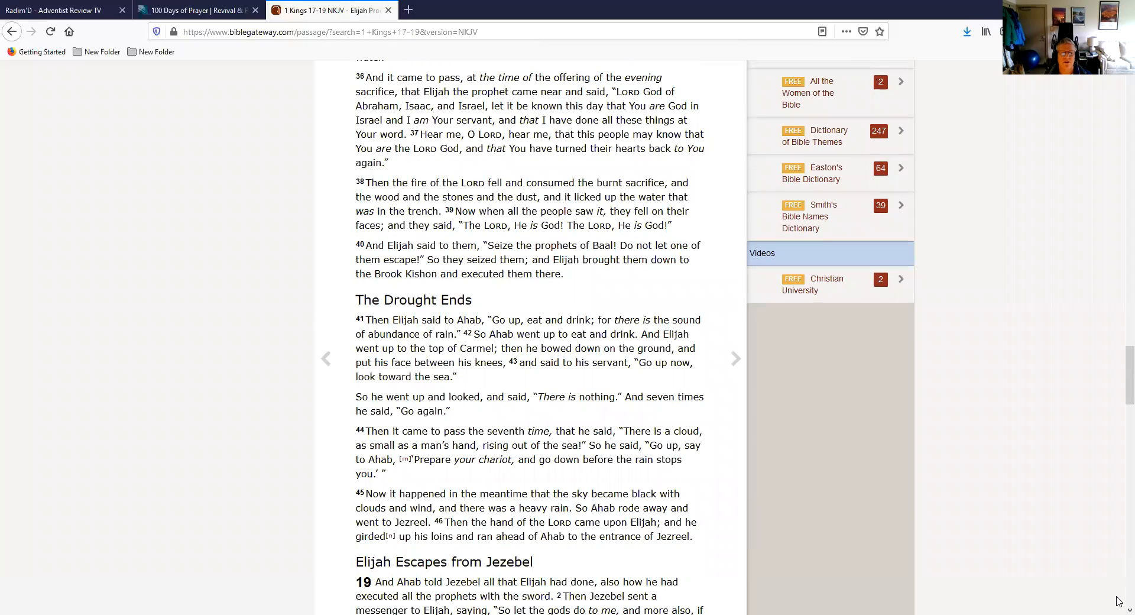
{"action": "scroll", "scroll_direction": "down", "scroll_amount": 3}
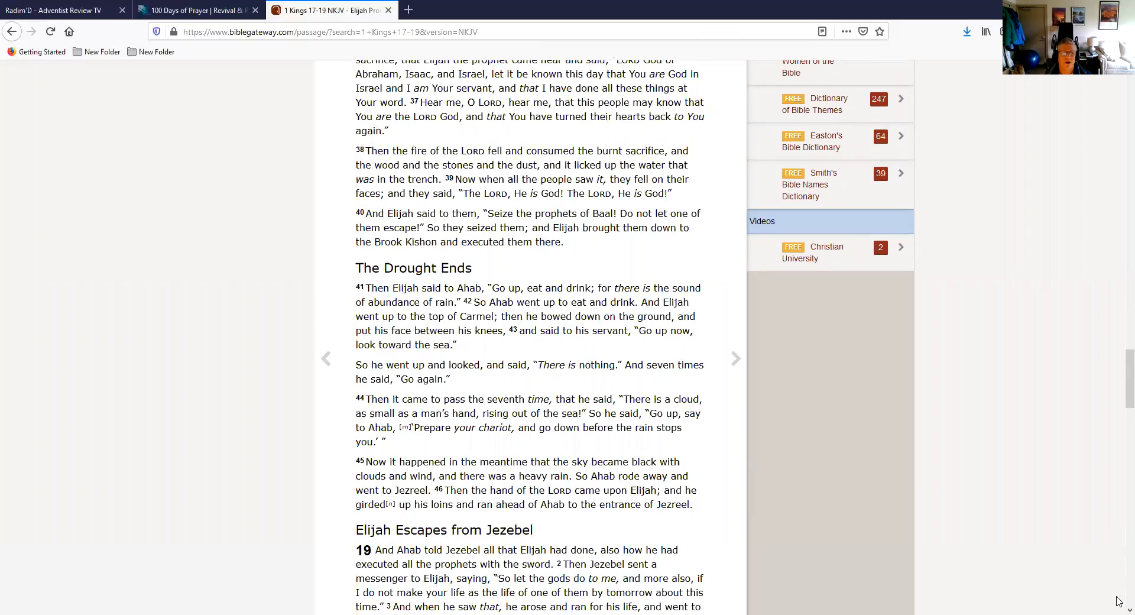
{"action": "scroll", "scroll_direction": "down", "scroll_amount": 3}
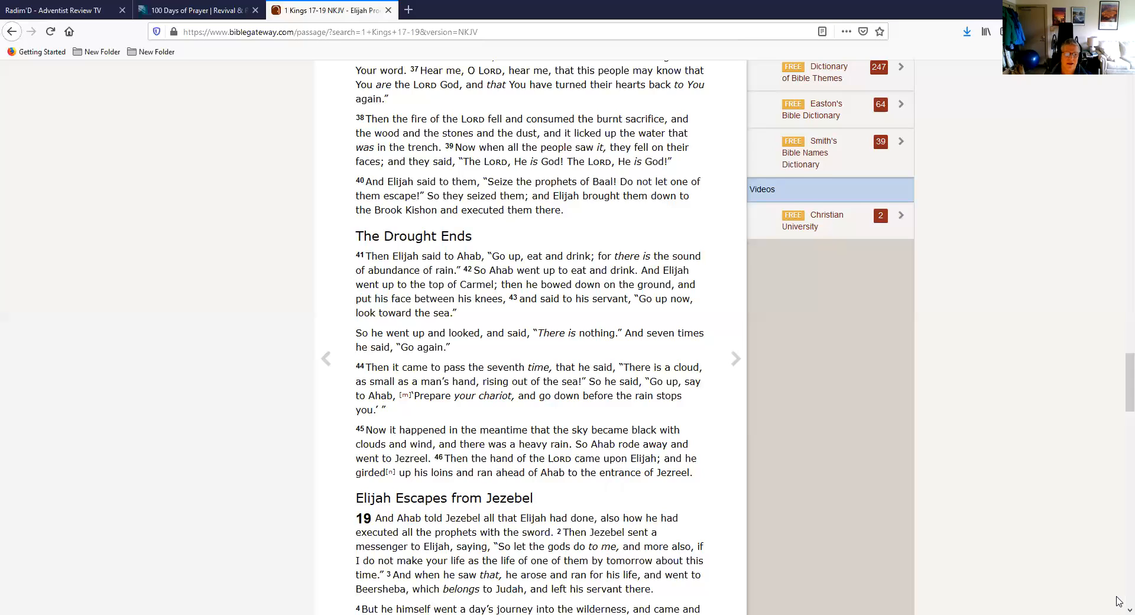
Scroll through verses 4–18, God's Revelation to Elijah, to the Elisha Follows Elijah heading.
{"action": "scroll", "scroll_direction": "down", "scroll_amount": 3}
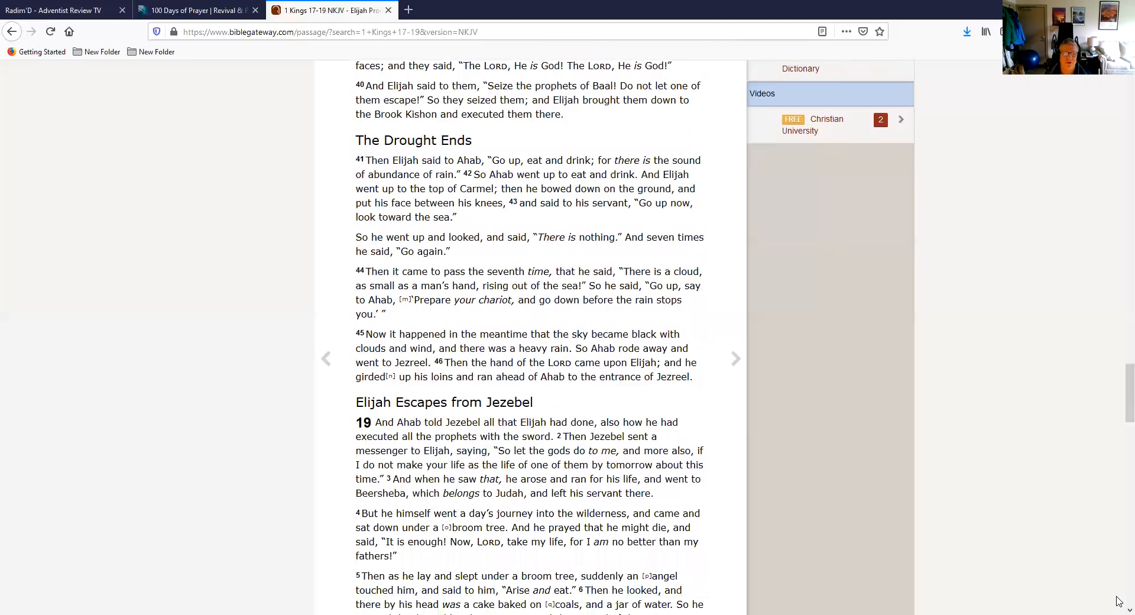
{"action": "scroll", "scroll_direction": "down", "scroll_amount": 3}
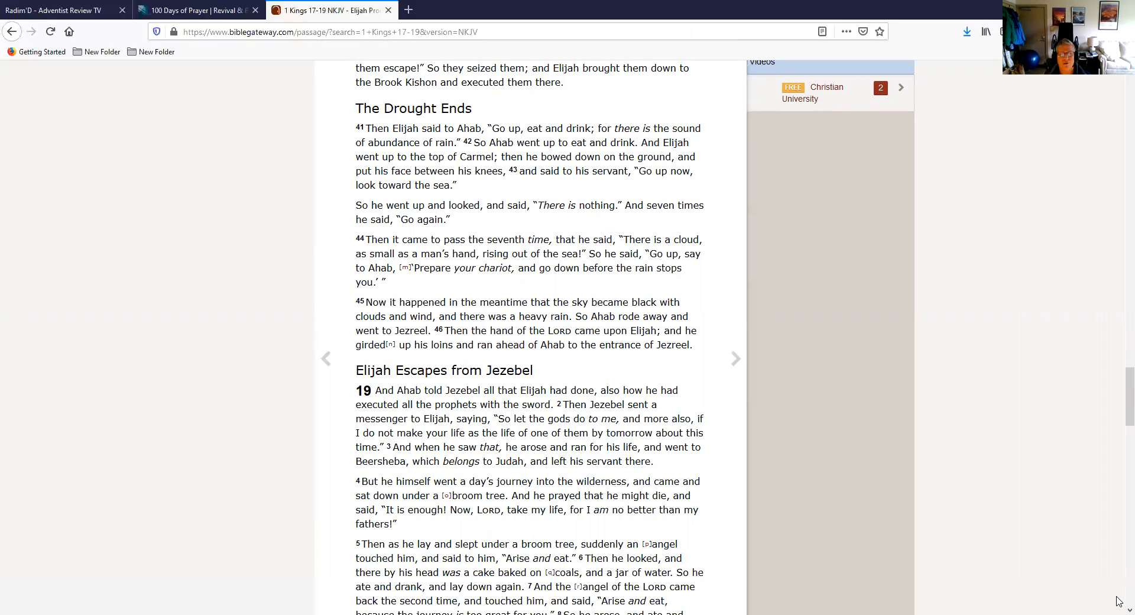
{"action": "scroll", "scroll_direction": "down", "scroll_amount": 3}
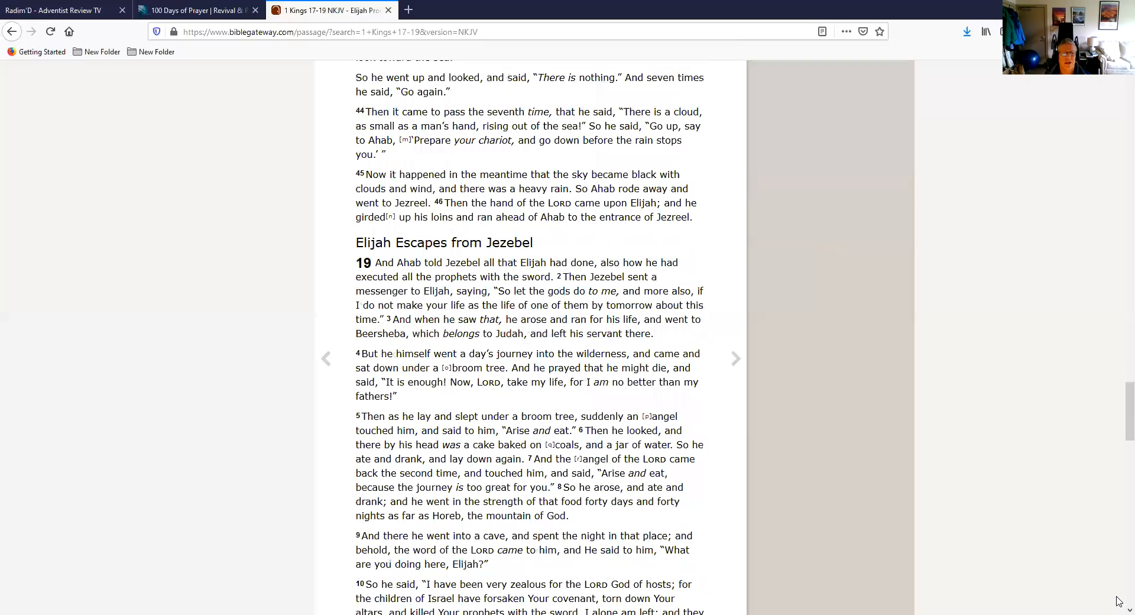
{"action": "scroll", "scroll_direction": "down", "scroll_amount": 3}
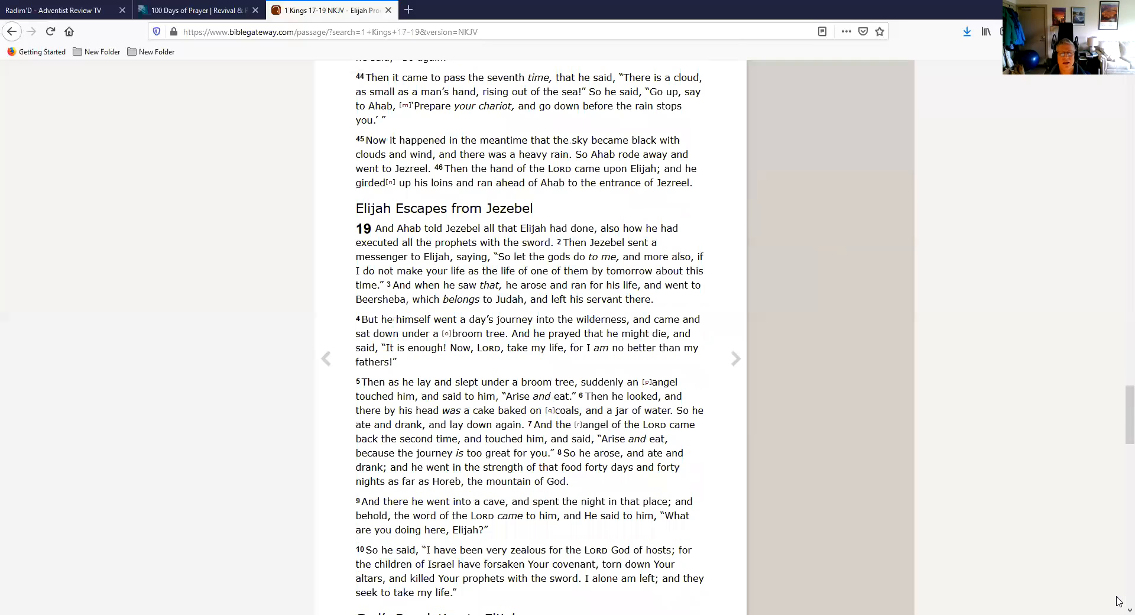
{"action": "scroll", "scroll_direction": "down", "scroll_amount": 3}
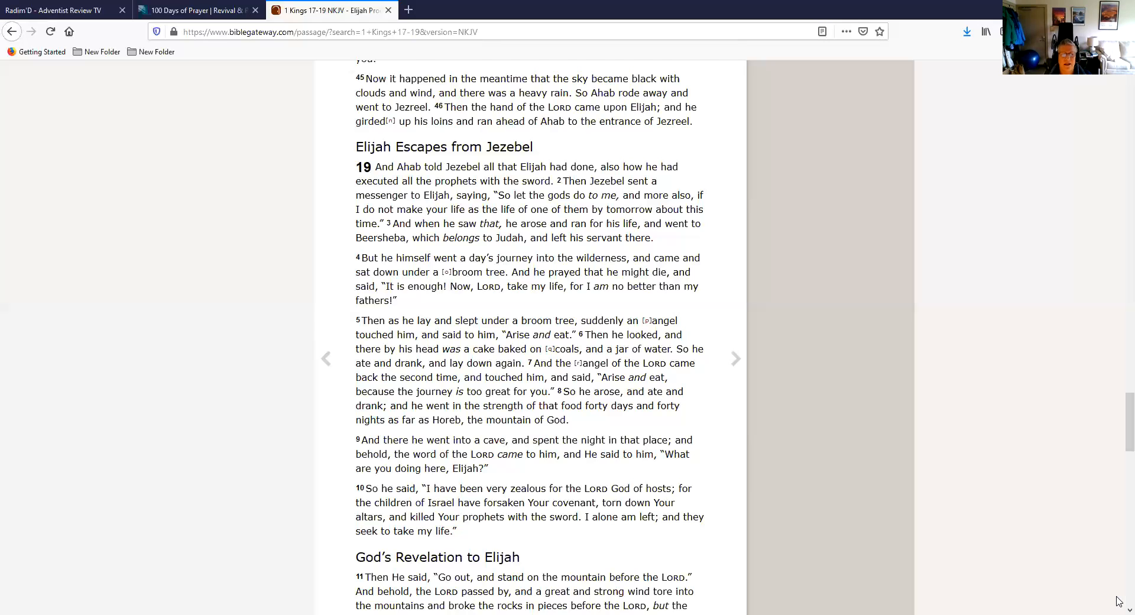
{"action": "scroll", "scroll_direction": "down", "scroll_amount": 3}
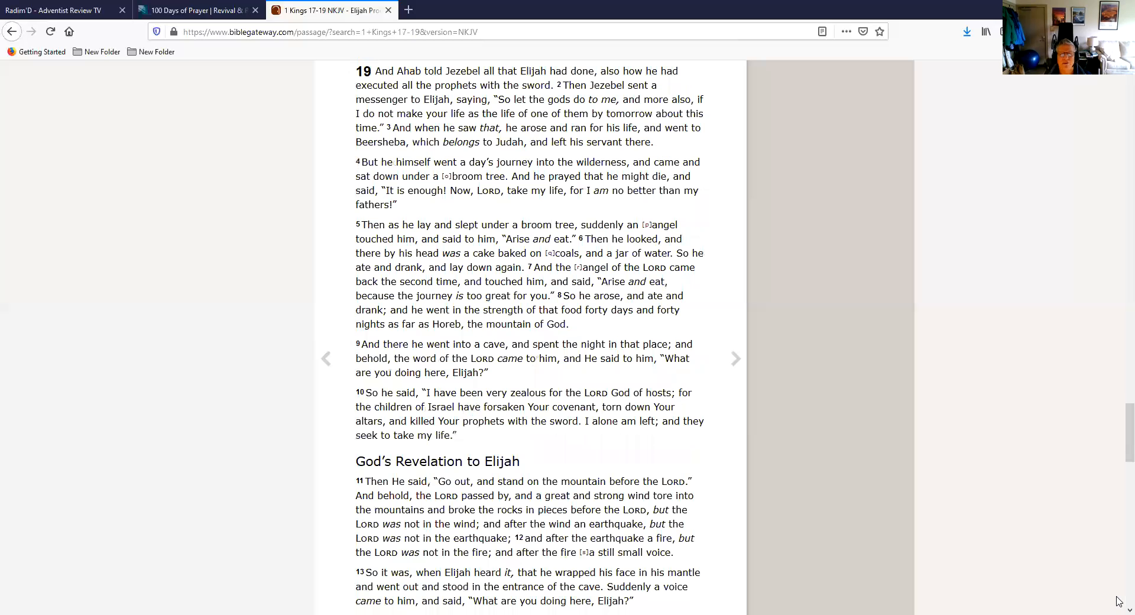
{"action": "scroll", "scroll_direction": "down", "scroll_amount": 3}
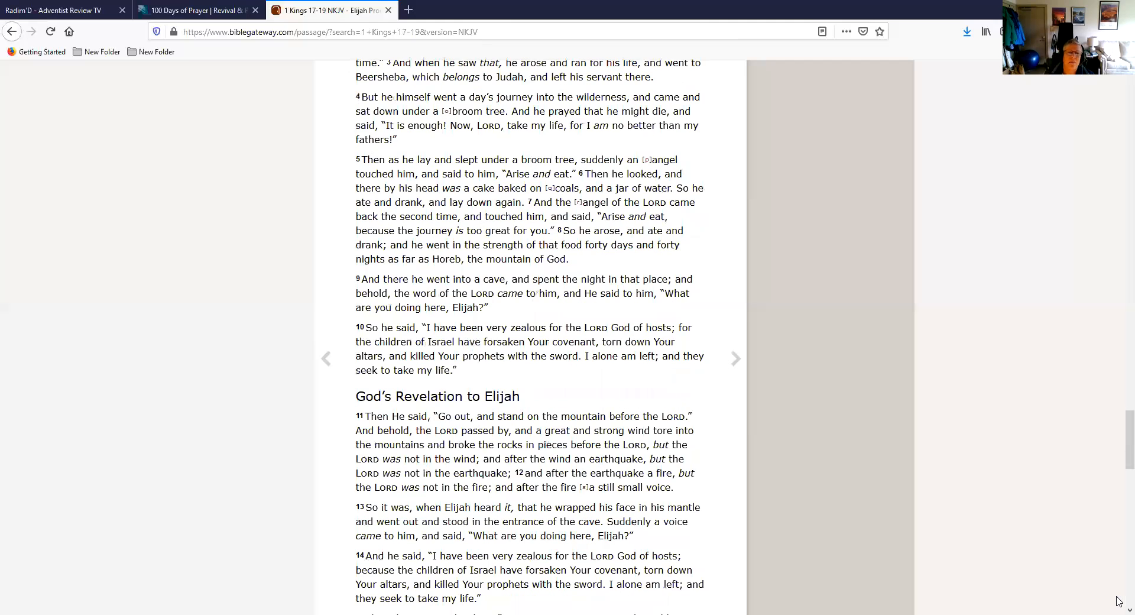
{"action": "scroll", "scroll_direction": "down", "scroll_amount": 3}
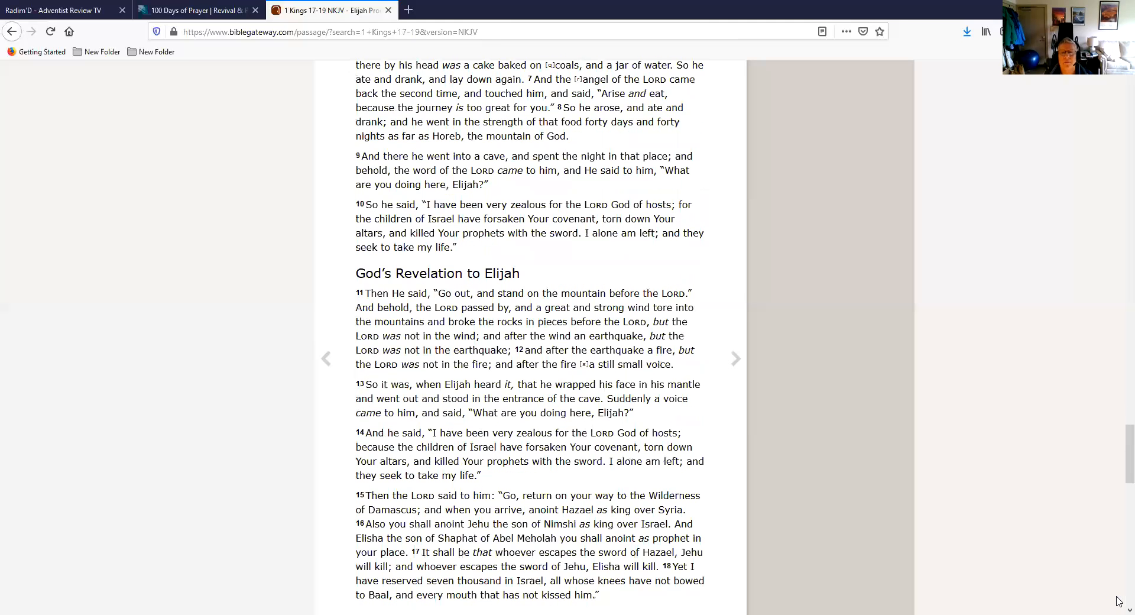
{"action": "scroll", "scroll_direction": "down", "scroll_amount": 3}
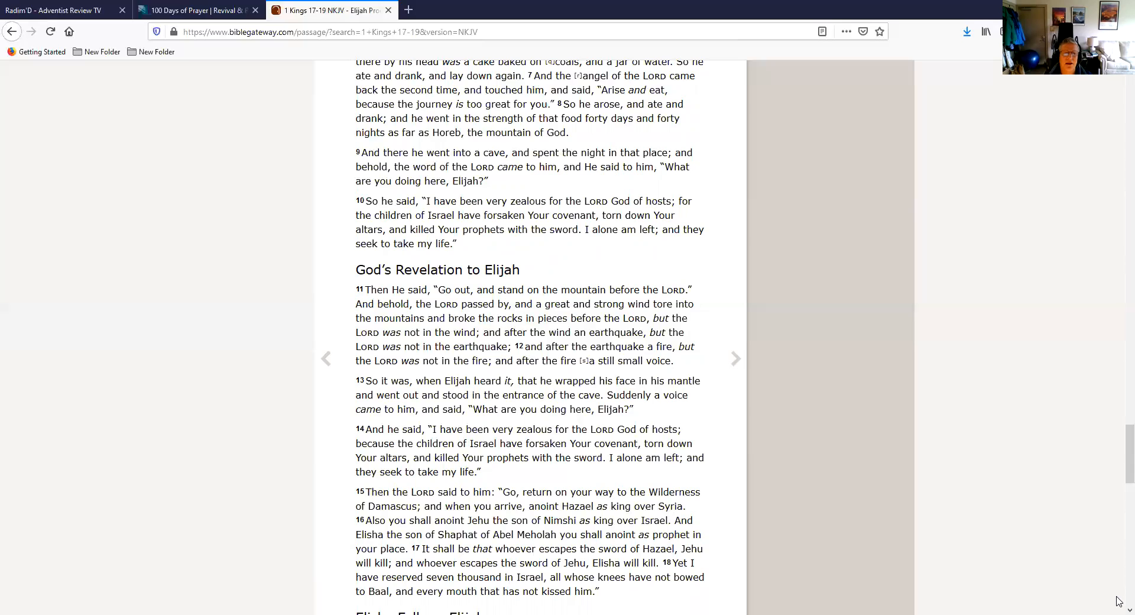
{"action": "scroll", "scroll_direction": "down", "scroll_amount": 3}
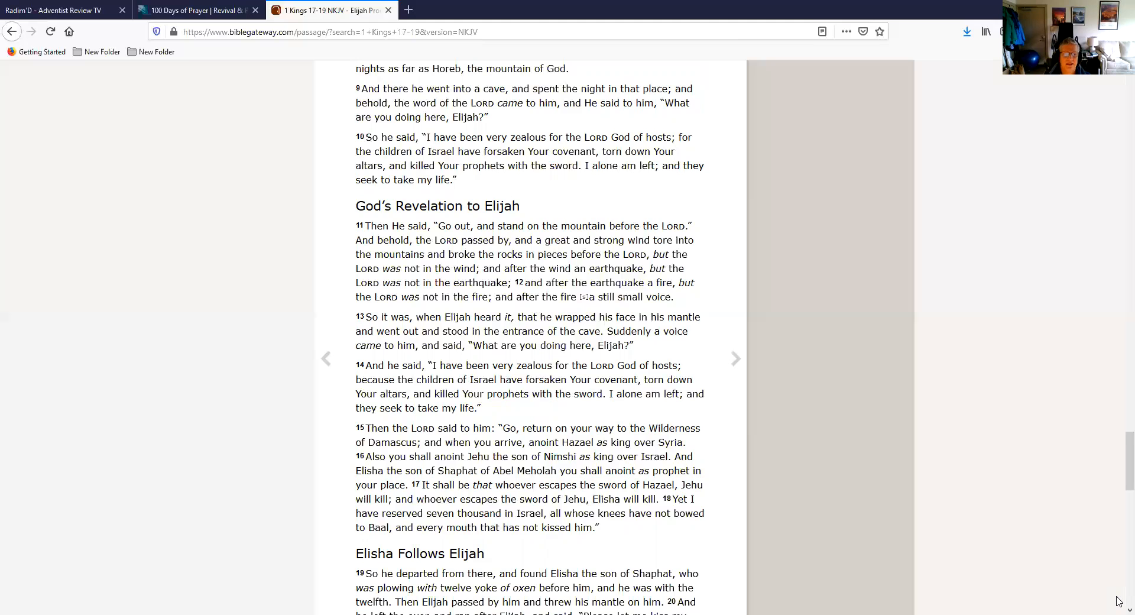
Scroll past verses 19–21 to the passage's Footnotes section.
{"action": "scroll", "scroll_direction": "down", "scroll_amount": 3}
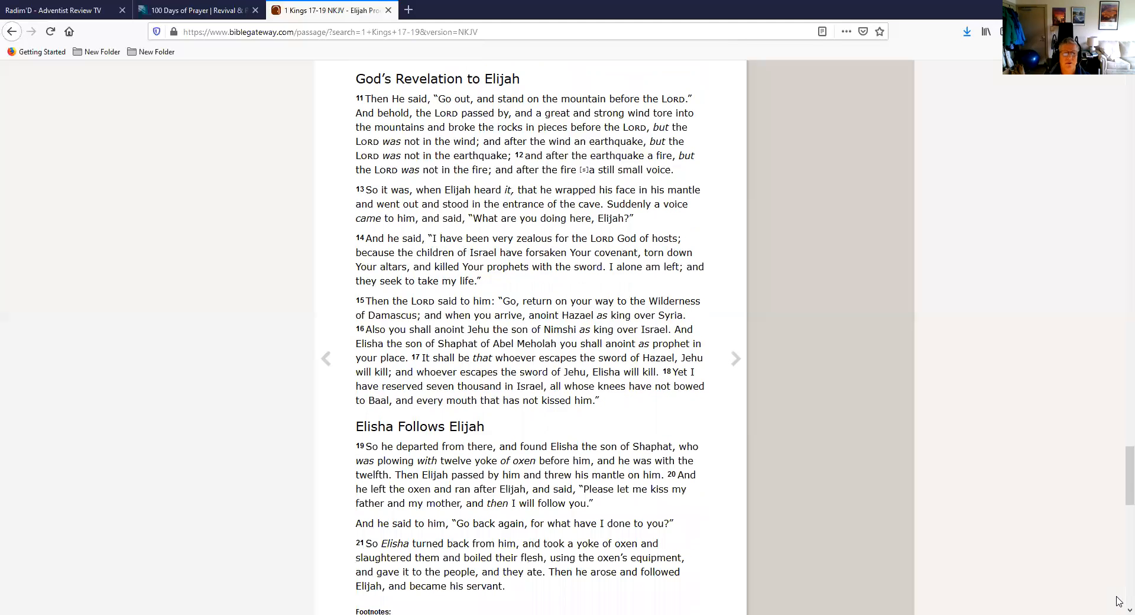
{"action": "scroll", "scroll_direction": "down", "scroll_amount": 3}
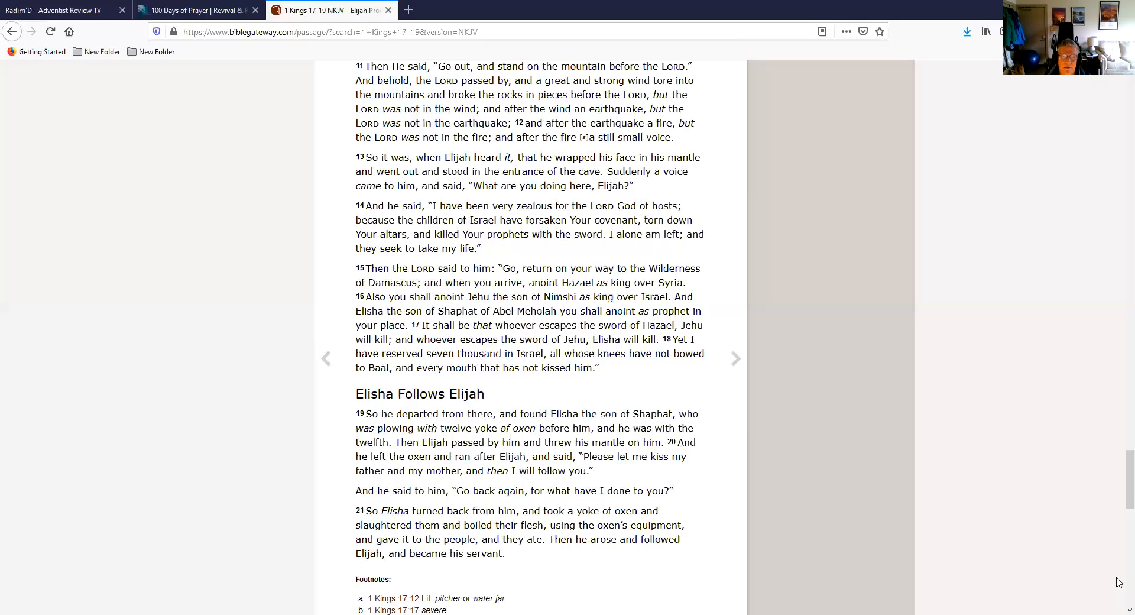
{"action": "mouse_move", "coordinate": [1119, 486]}
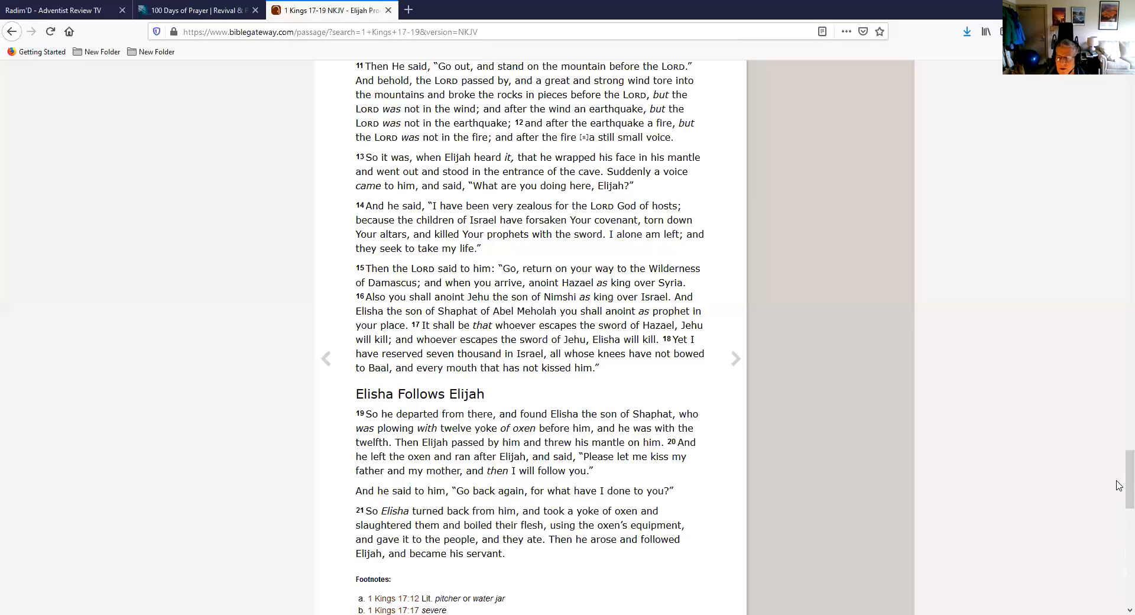
Search for 'Colossians 2' from the passage box at the top of the page.
{"action": "scroll", "scroll_direction": "up", "scroll_amount": 3}
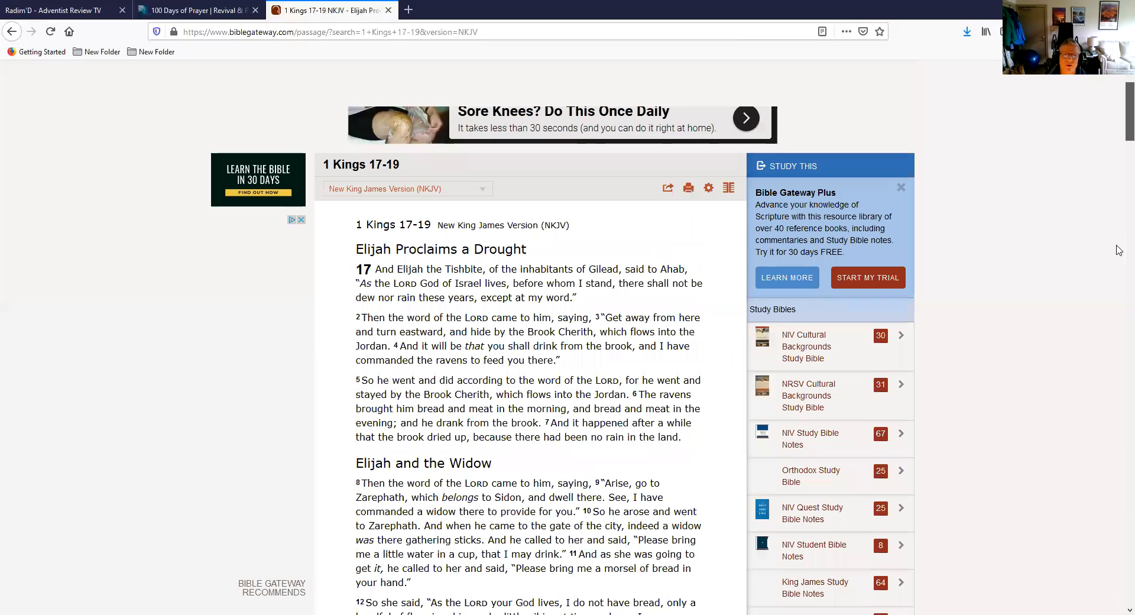
{"action": "mouse_move", "coordinate": [429, 141]}
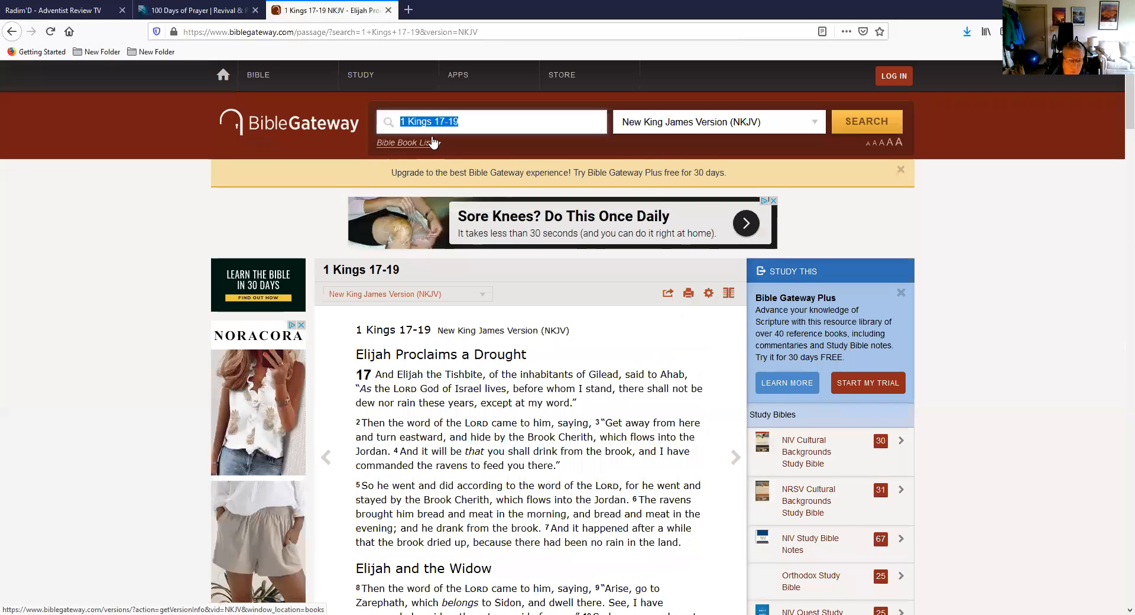
{"action": "type", "text": "Colossians"}
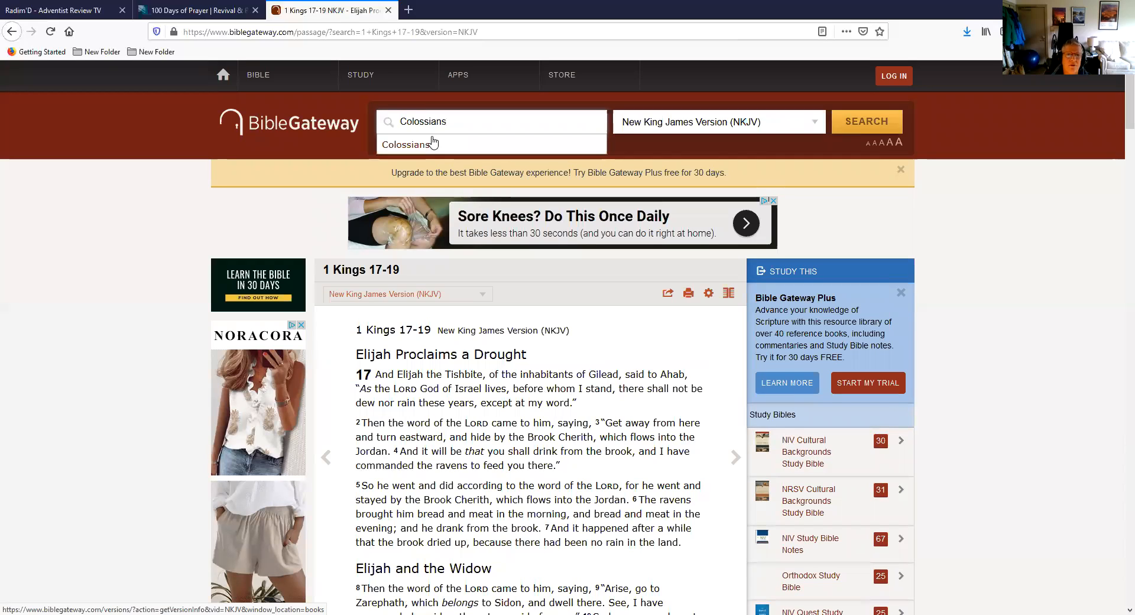
{"action": "type", "text": "2"}
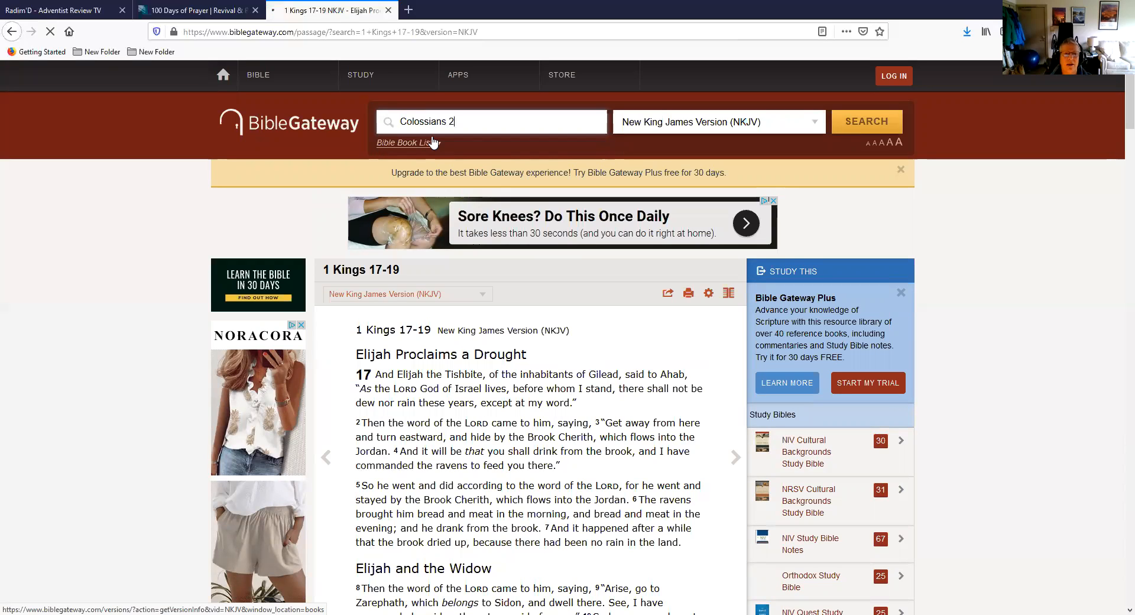
{"action": "left_click", "coordinate": [867, 121]}
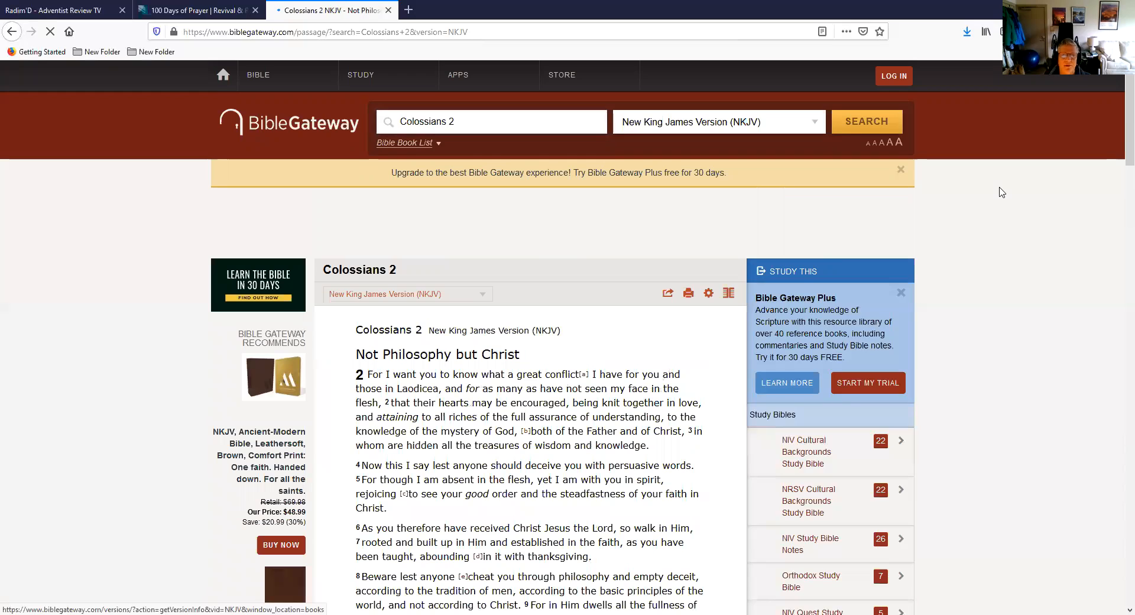
{"action": "mouse_move", "coordinate": [1119, 169]}
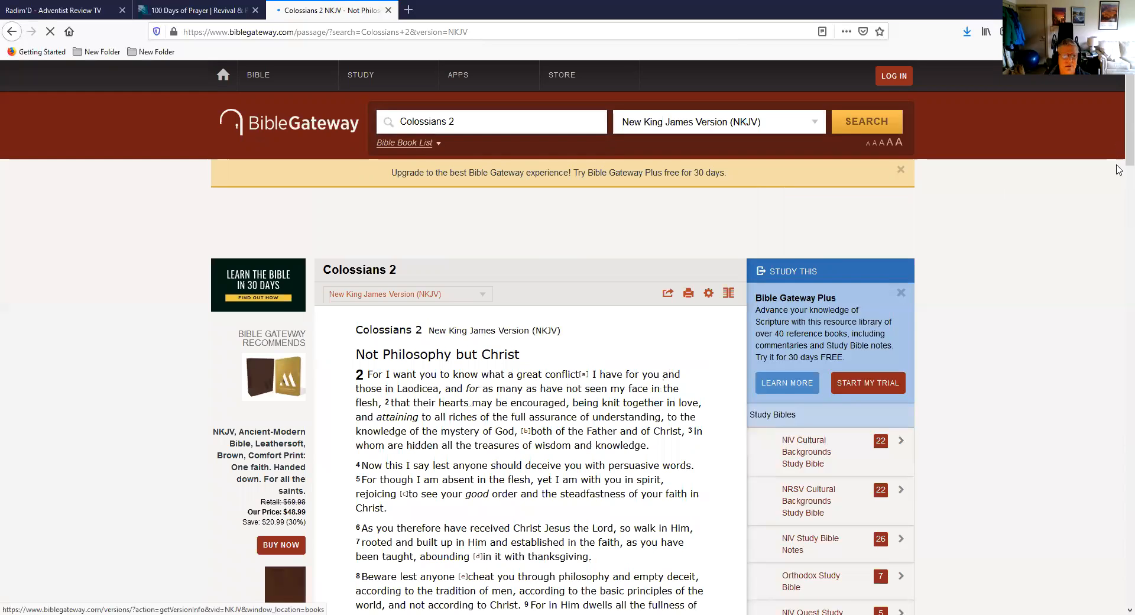
Read the Not Philosophy but Christ section, reaching Not Legalism but Christ (verses 11–15).
{"action": "scroll", "scroll_direction": "down", "scroll_amount": 3}
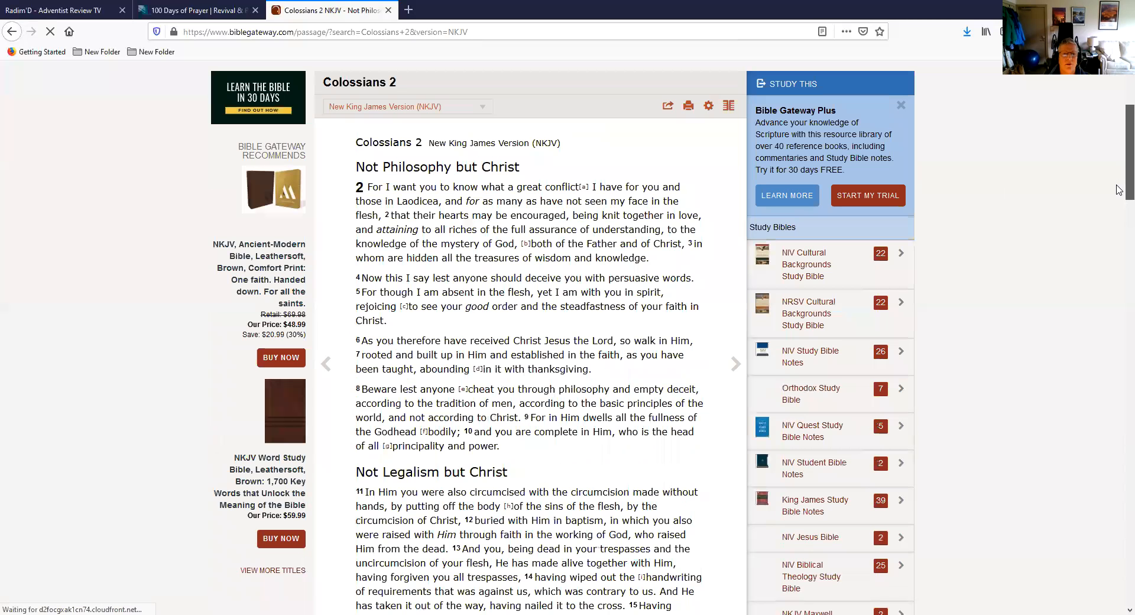
{"action": "scroll", "scroll_direction": "down", "scroll_amount": 3}
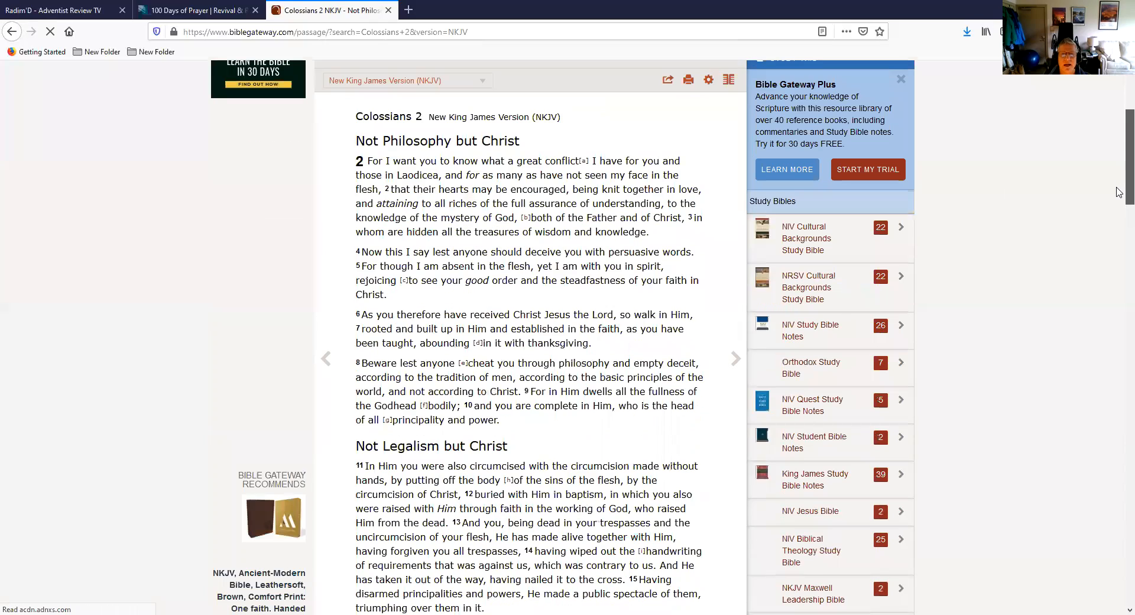
{"action": "scroll", "scroll_direction": "down", "scroll_amount": 3}
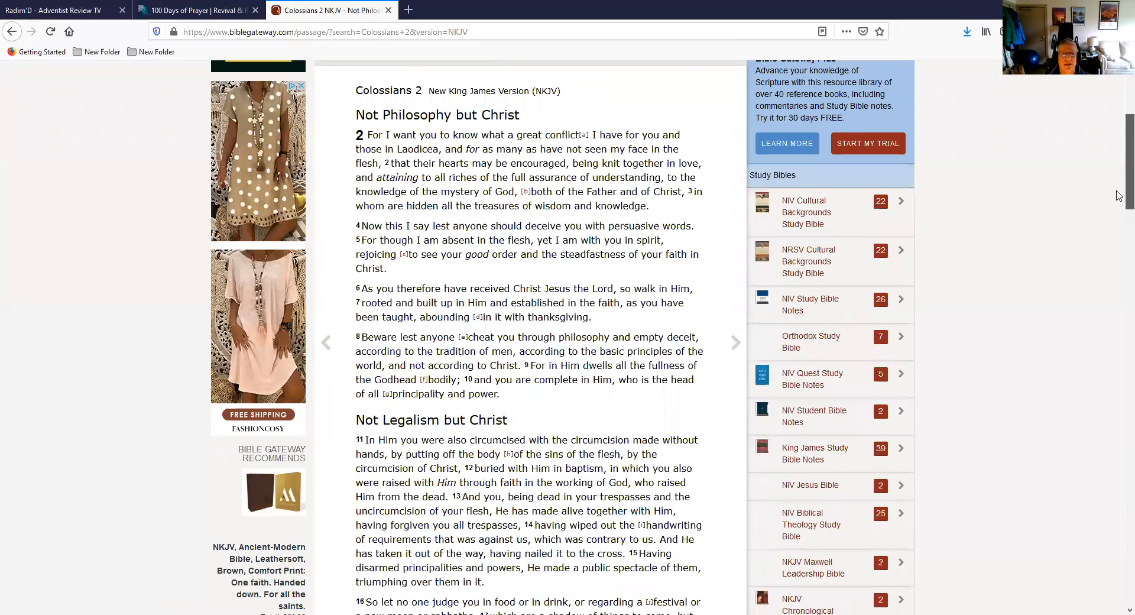
{"action": "scroll", "scroll_direction": "up", "scroll_amount": 3}
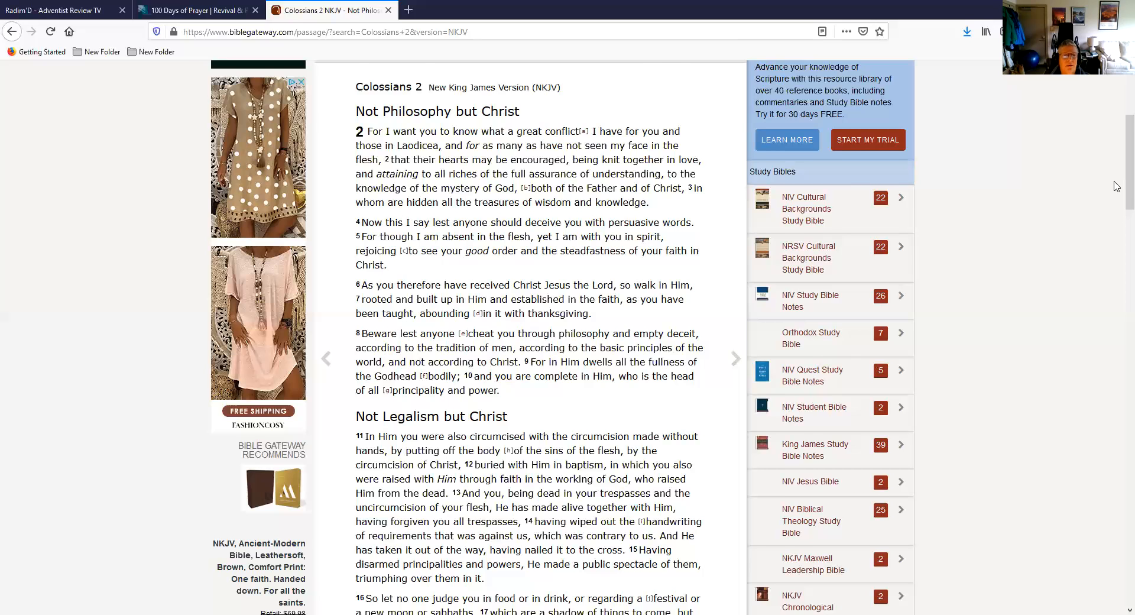
Scroll through Not Legalism but Christ to verse 23 and the Footnotes section.
{"action": "scroll", "scroll_direction": "down", "scroll_amount": 3}
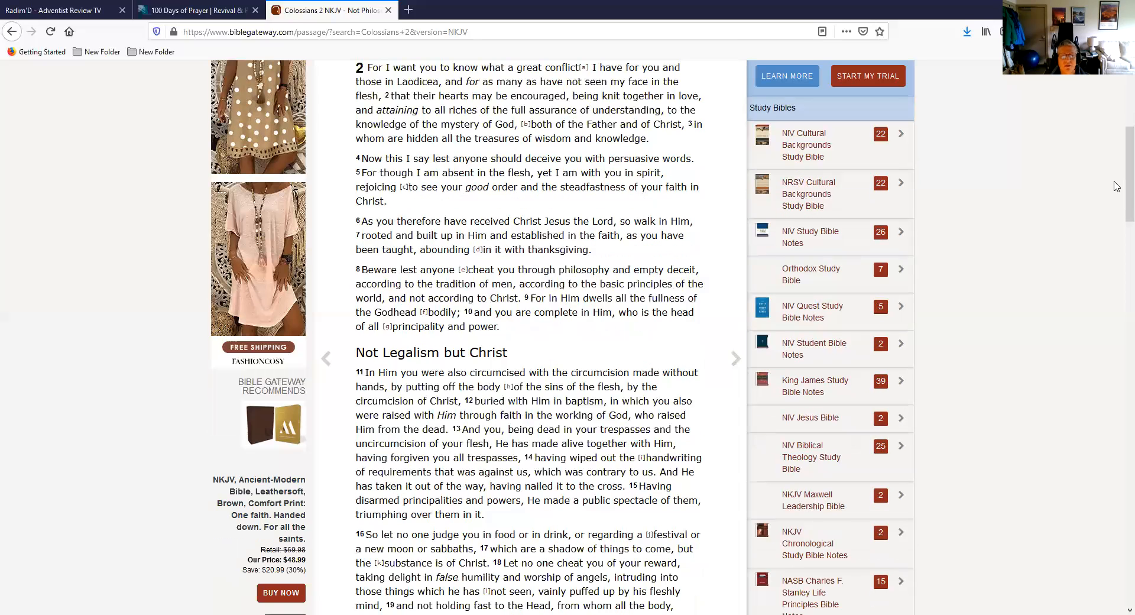
{"action": "scroll", "scroll_direction": "down", "scroll_amount": 3}
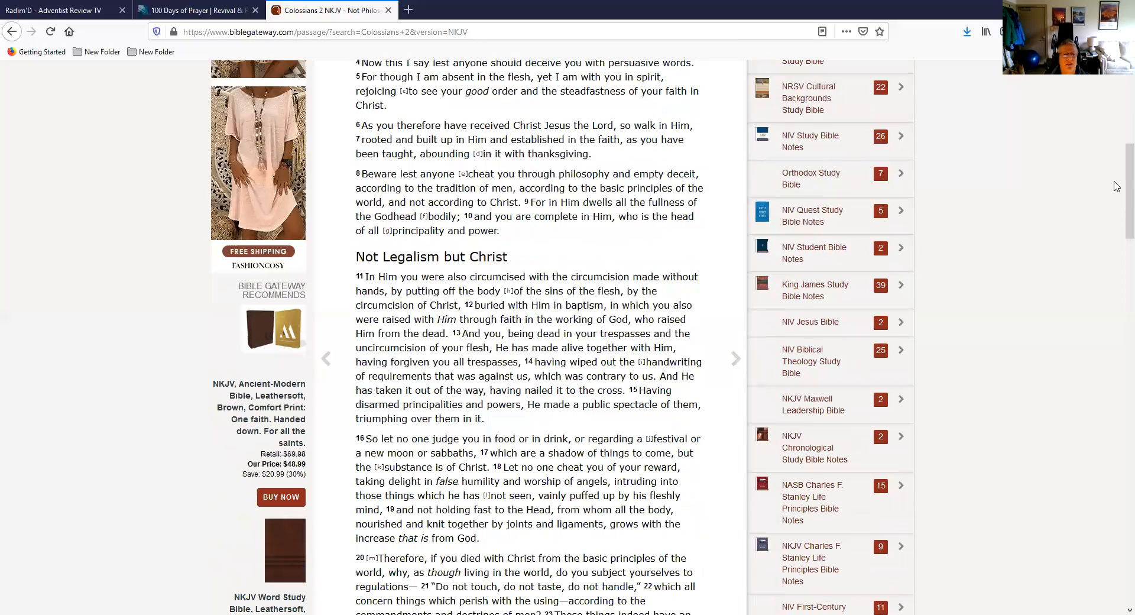
{"action": "scroll", "scroll_direction": "down", "scroll_amount": 3}
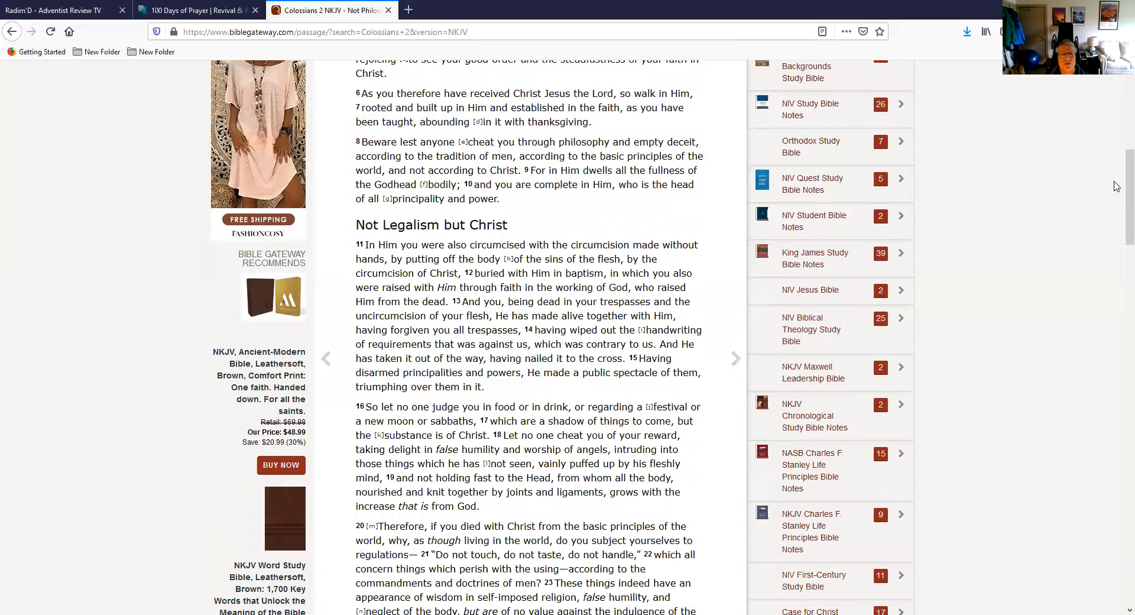
{"action": "scroll", "scroll_direction": "down", "scroll_amount": 3}
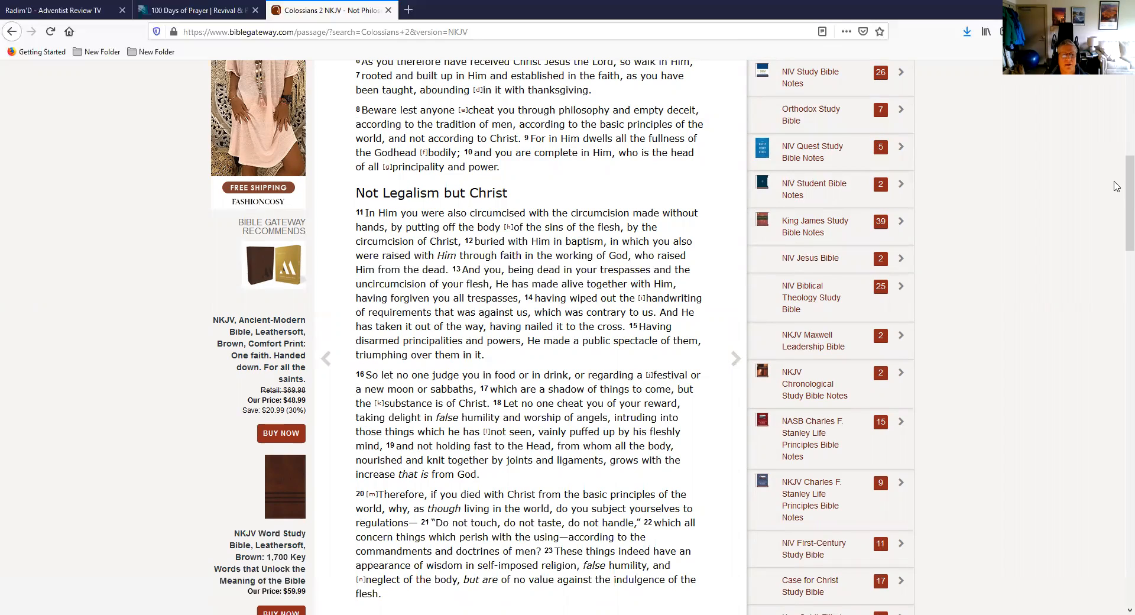
{"action": "scroll", "scroll_direction": "down", "scroll_amount": 3}
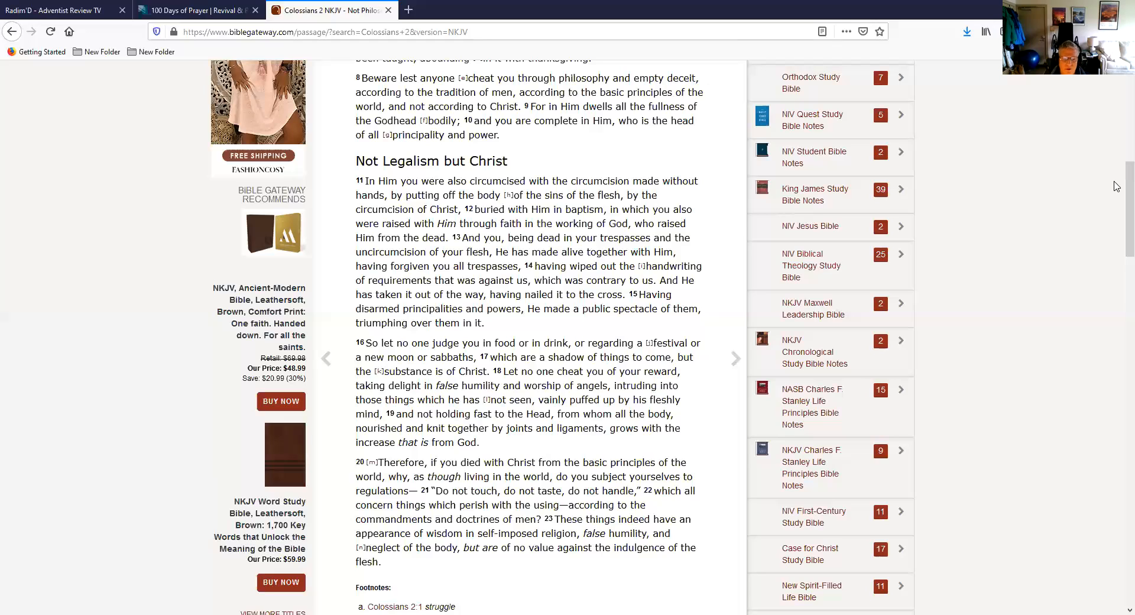
{"action": "mouse_move", "coordinate": [862, 294]}
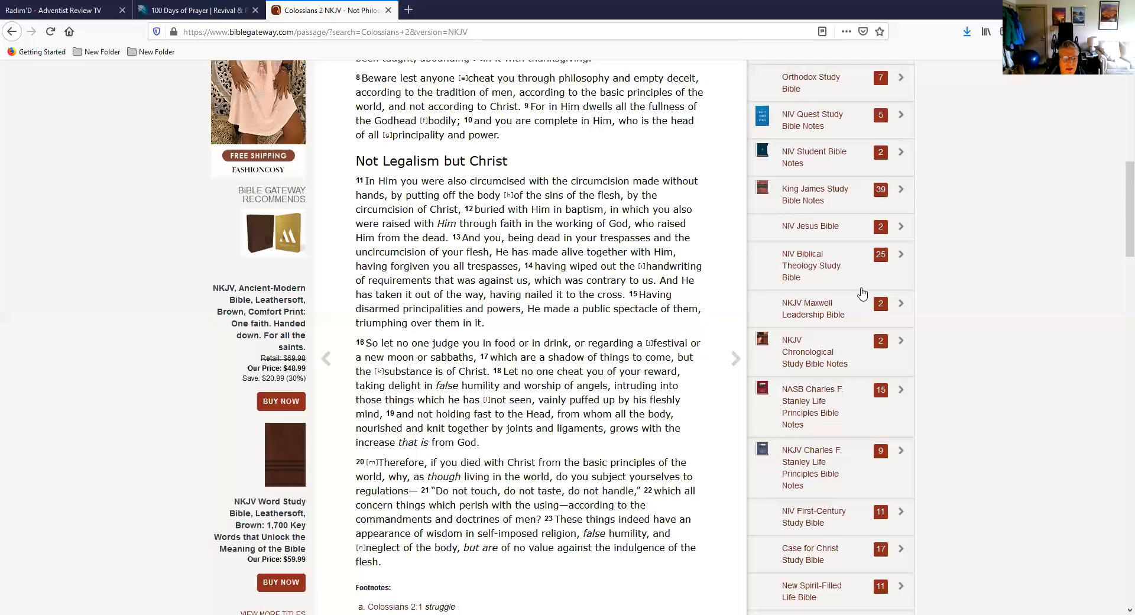
{"action": "mouse_move", "coordinate": [487, 594]}
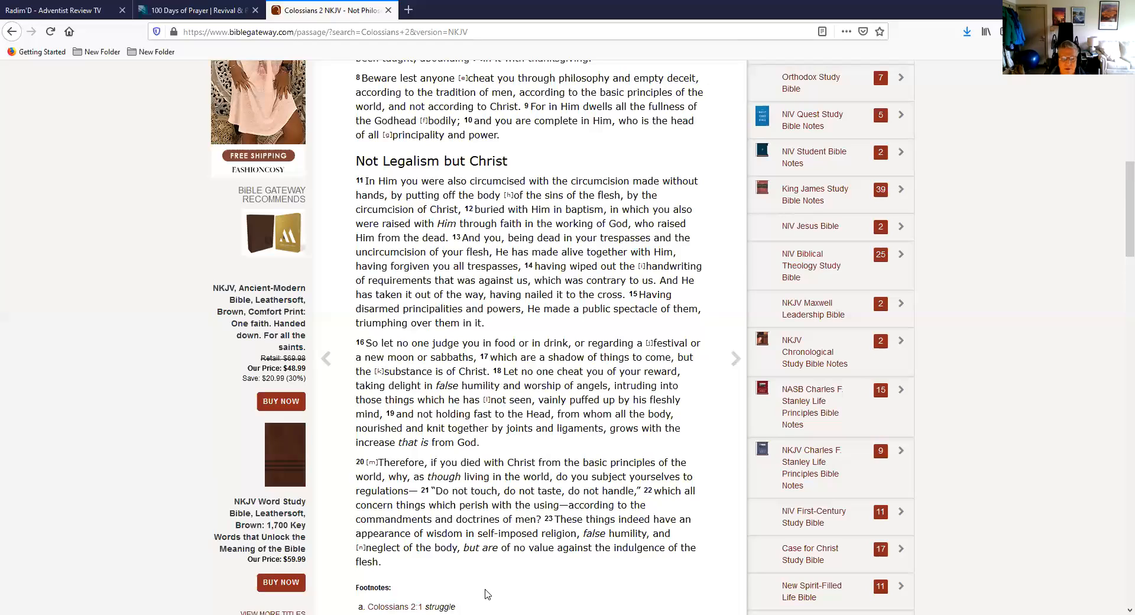